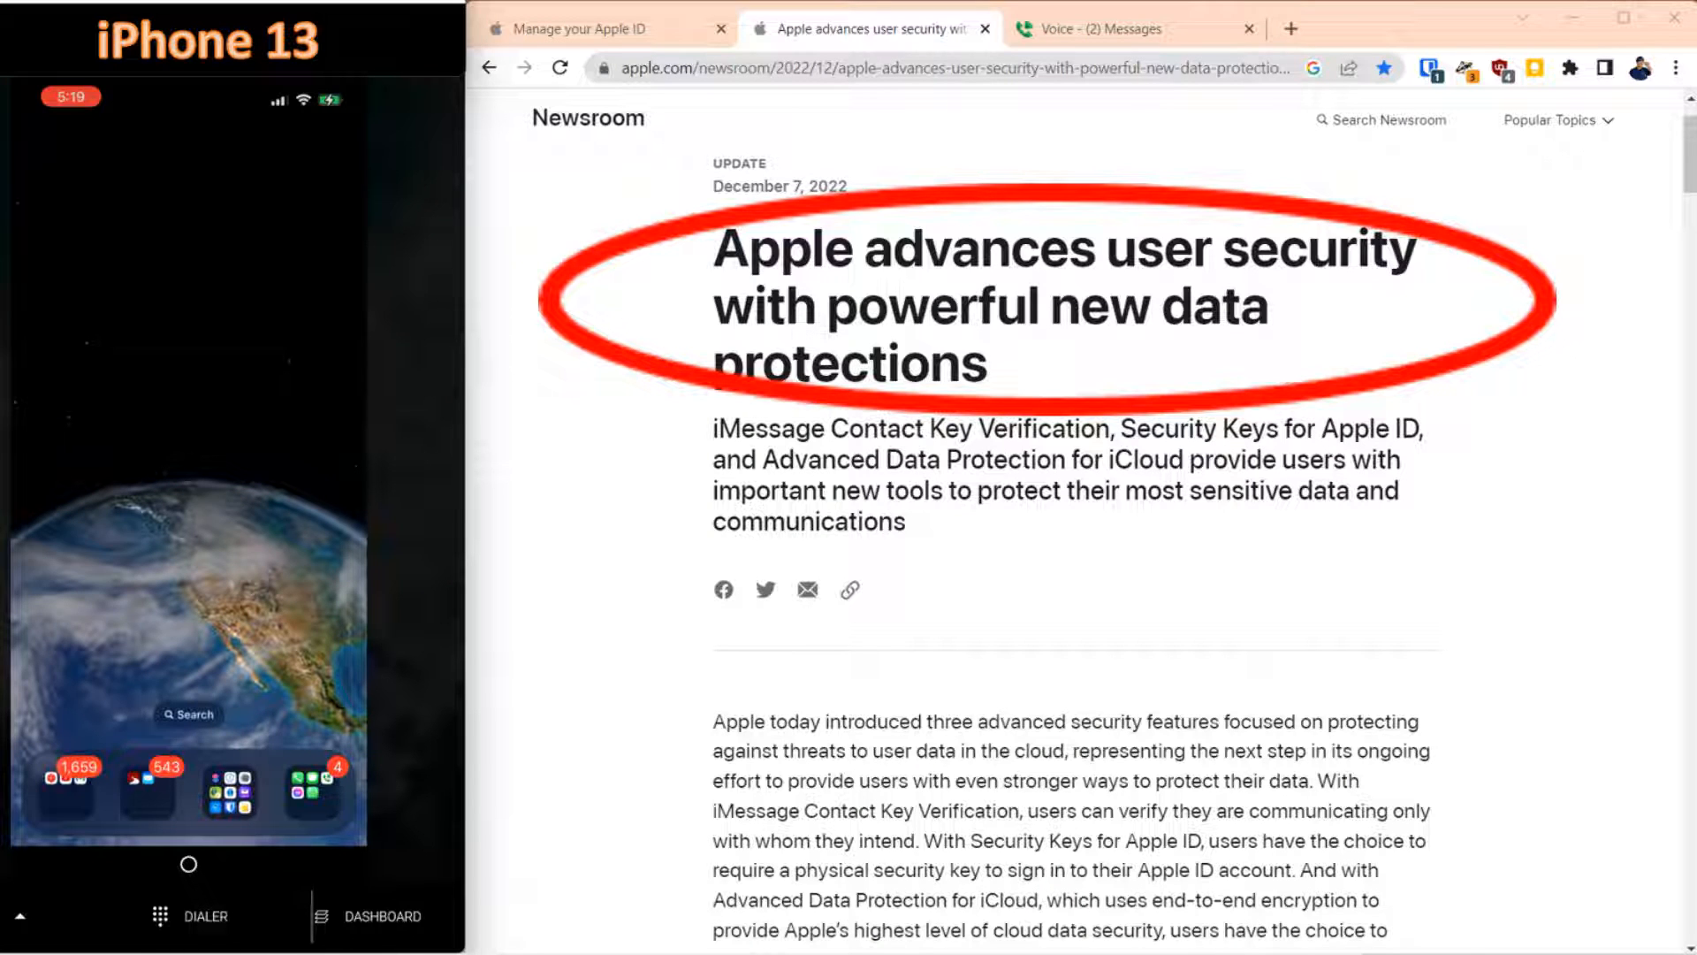
Submit the Apple ID password and request the verification code by text message.
scroll("down", 3)
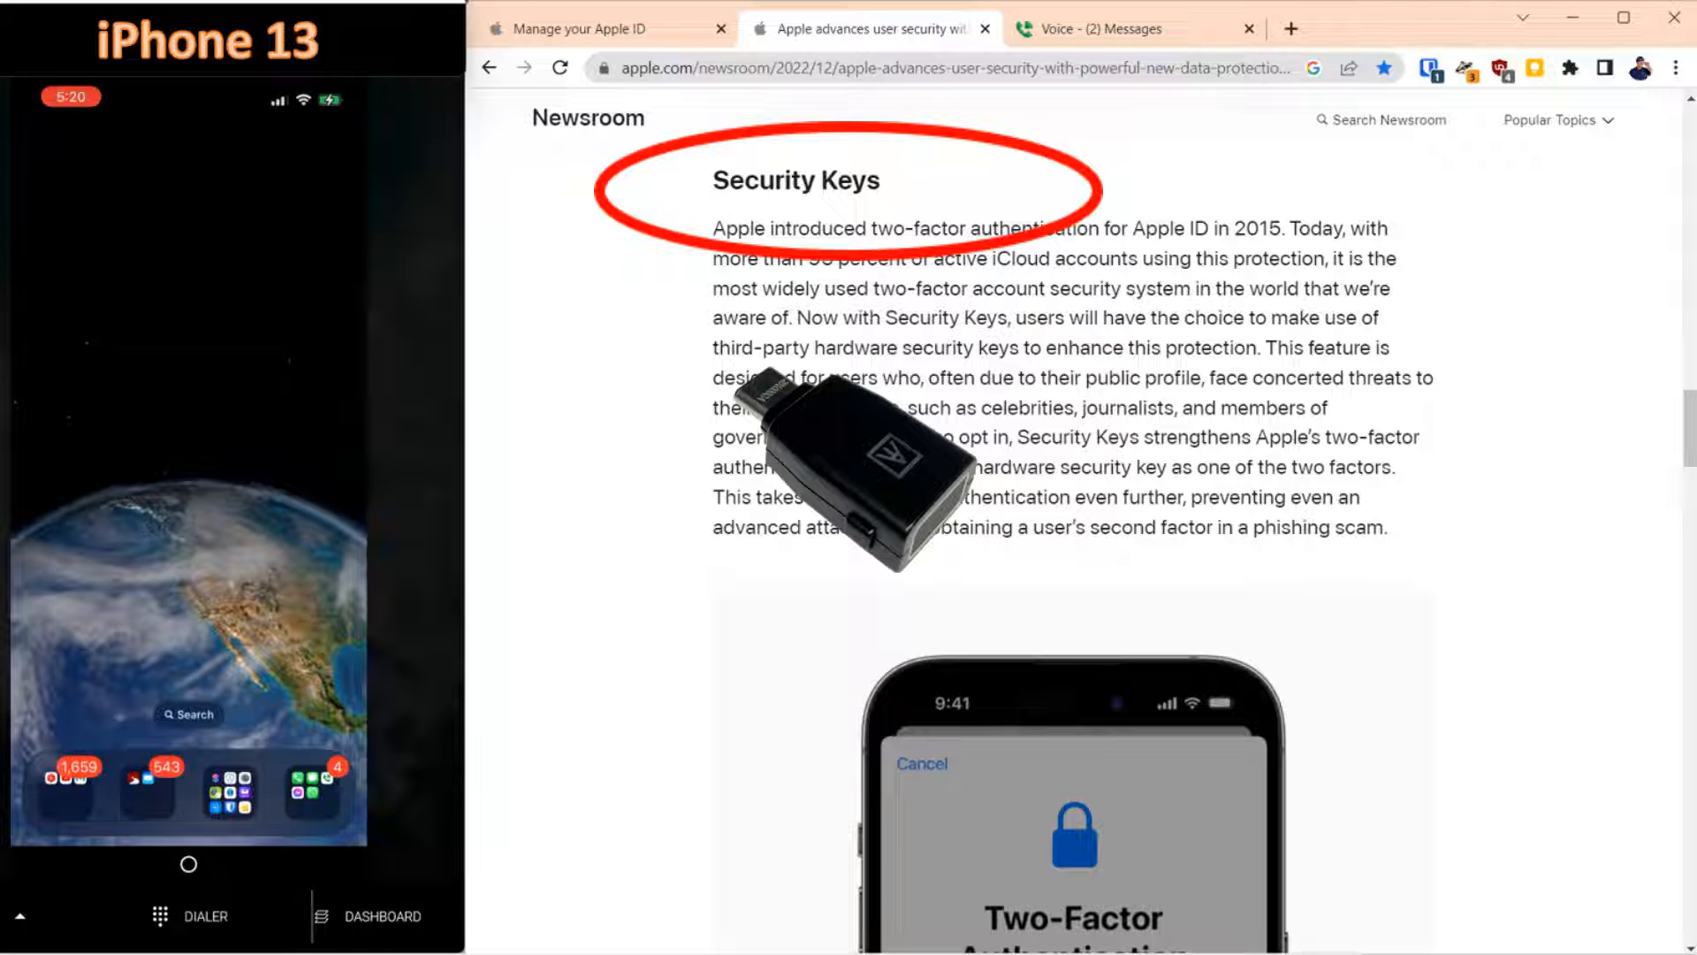
scroll("down", 3)
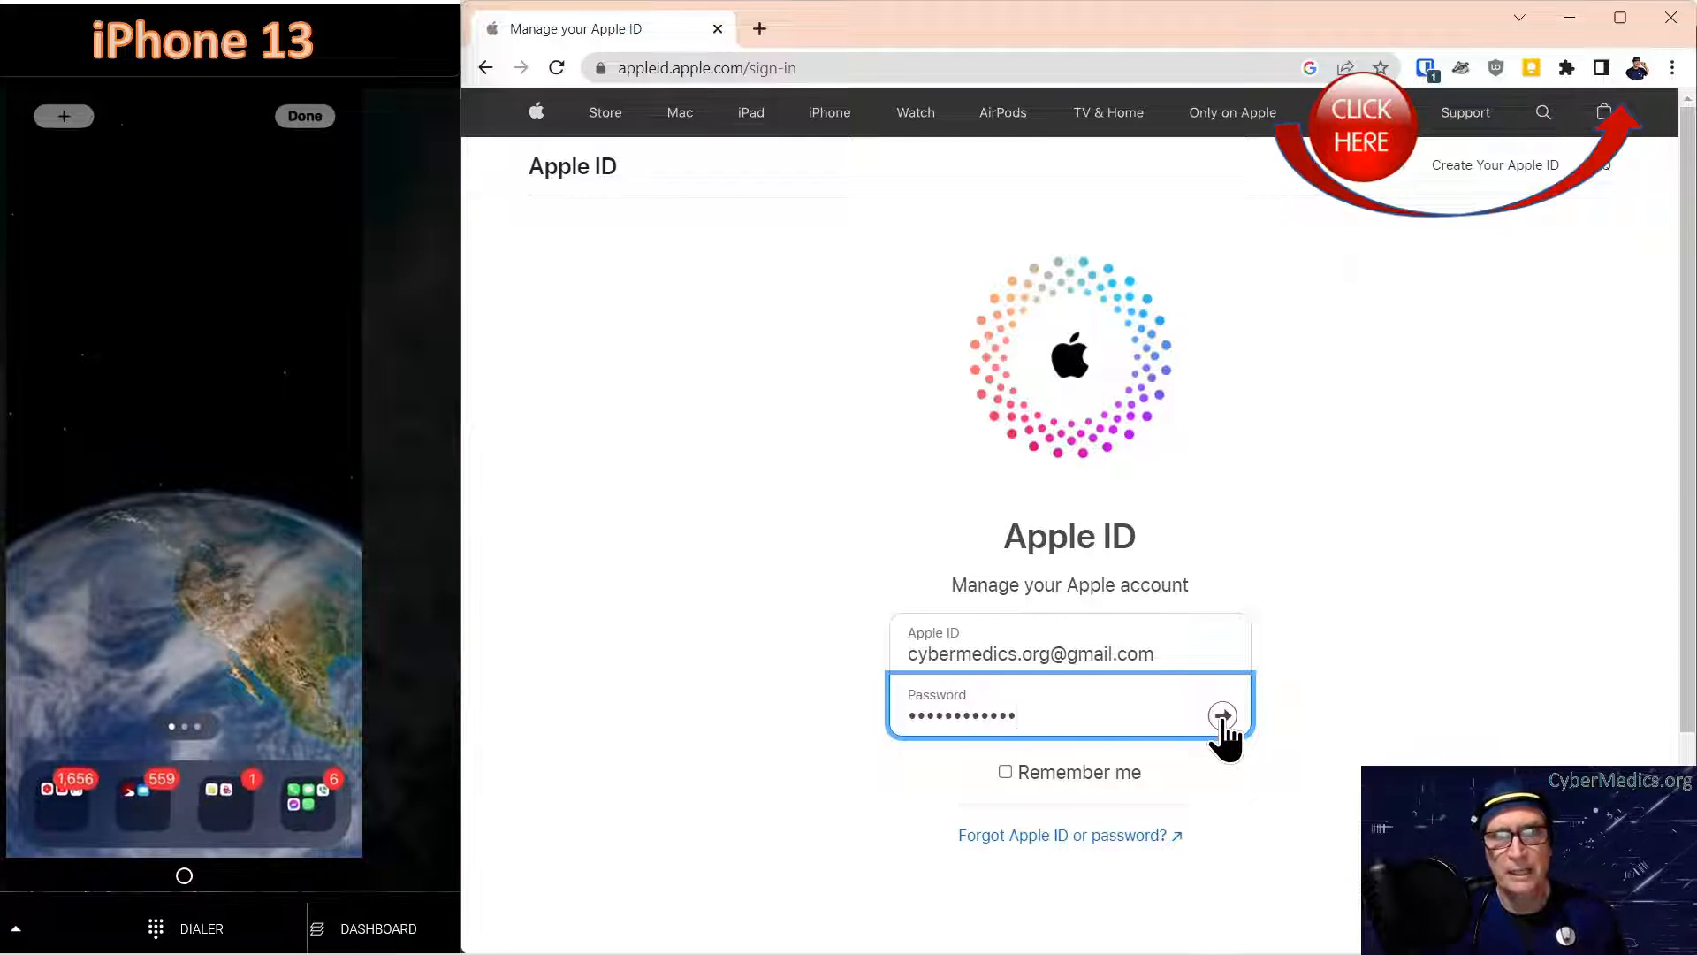
left_click(1222, 712)
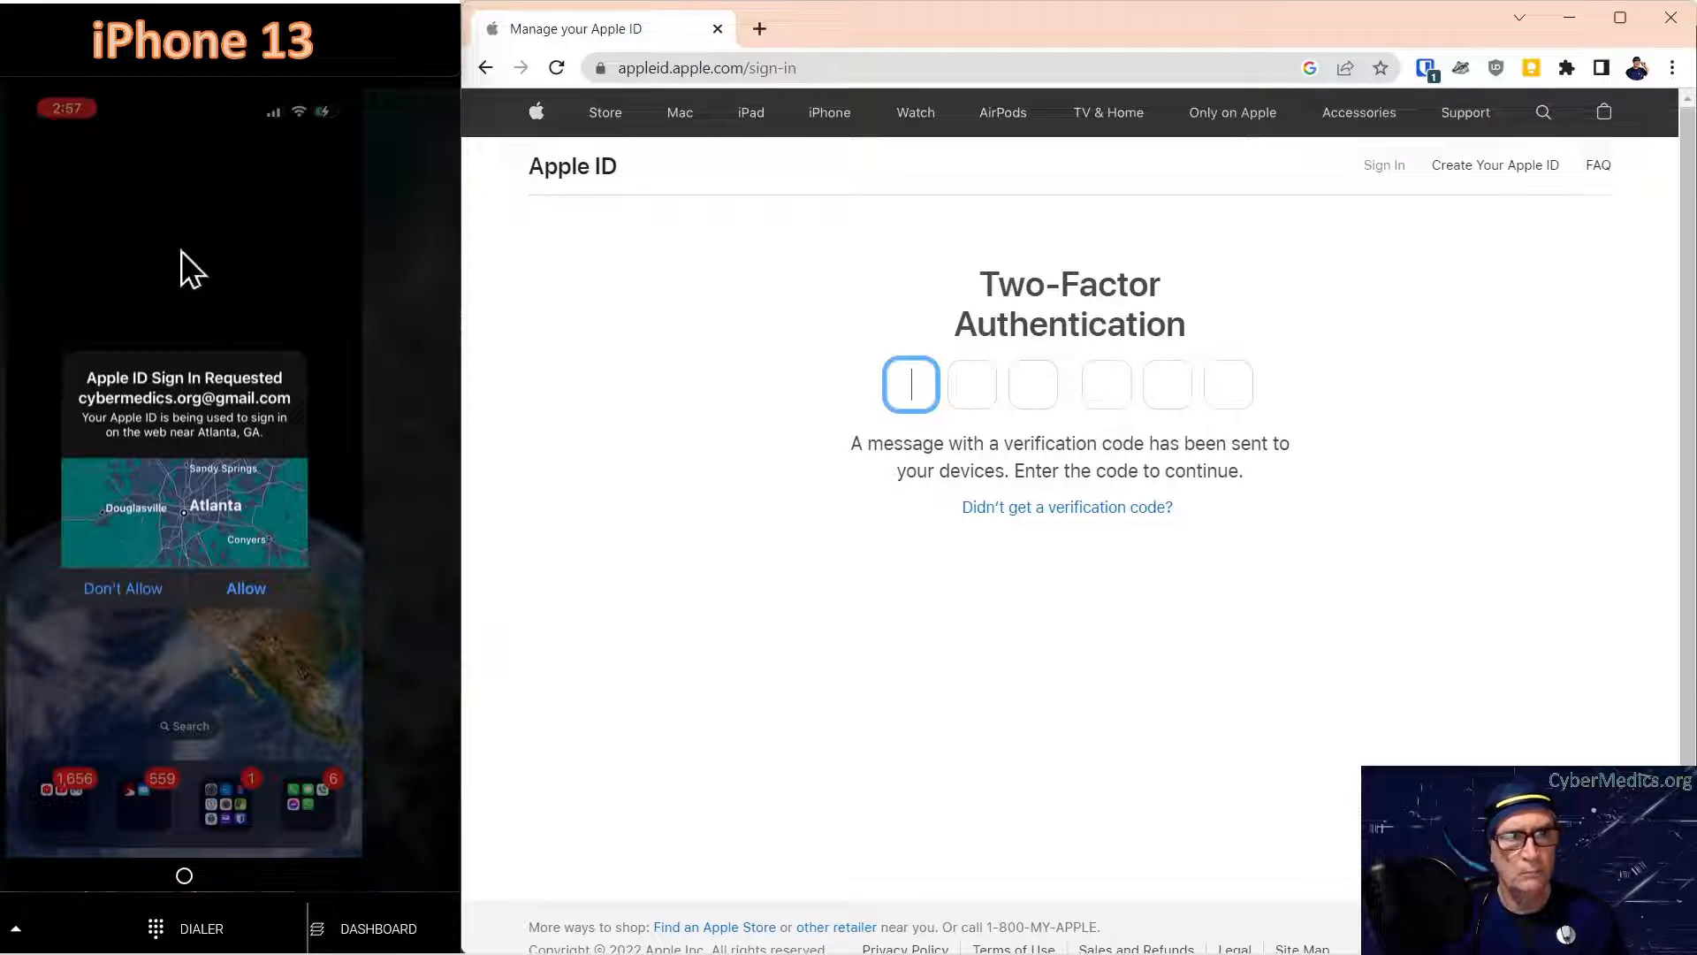
mouse_move(1047, 565)
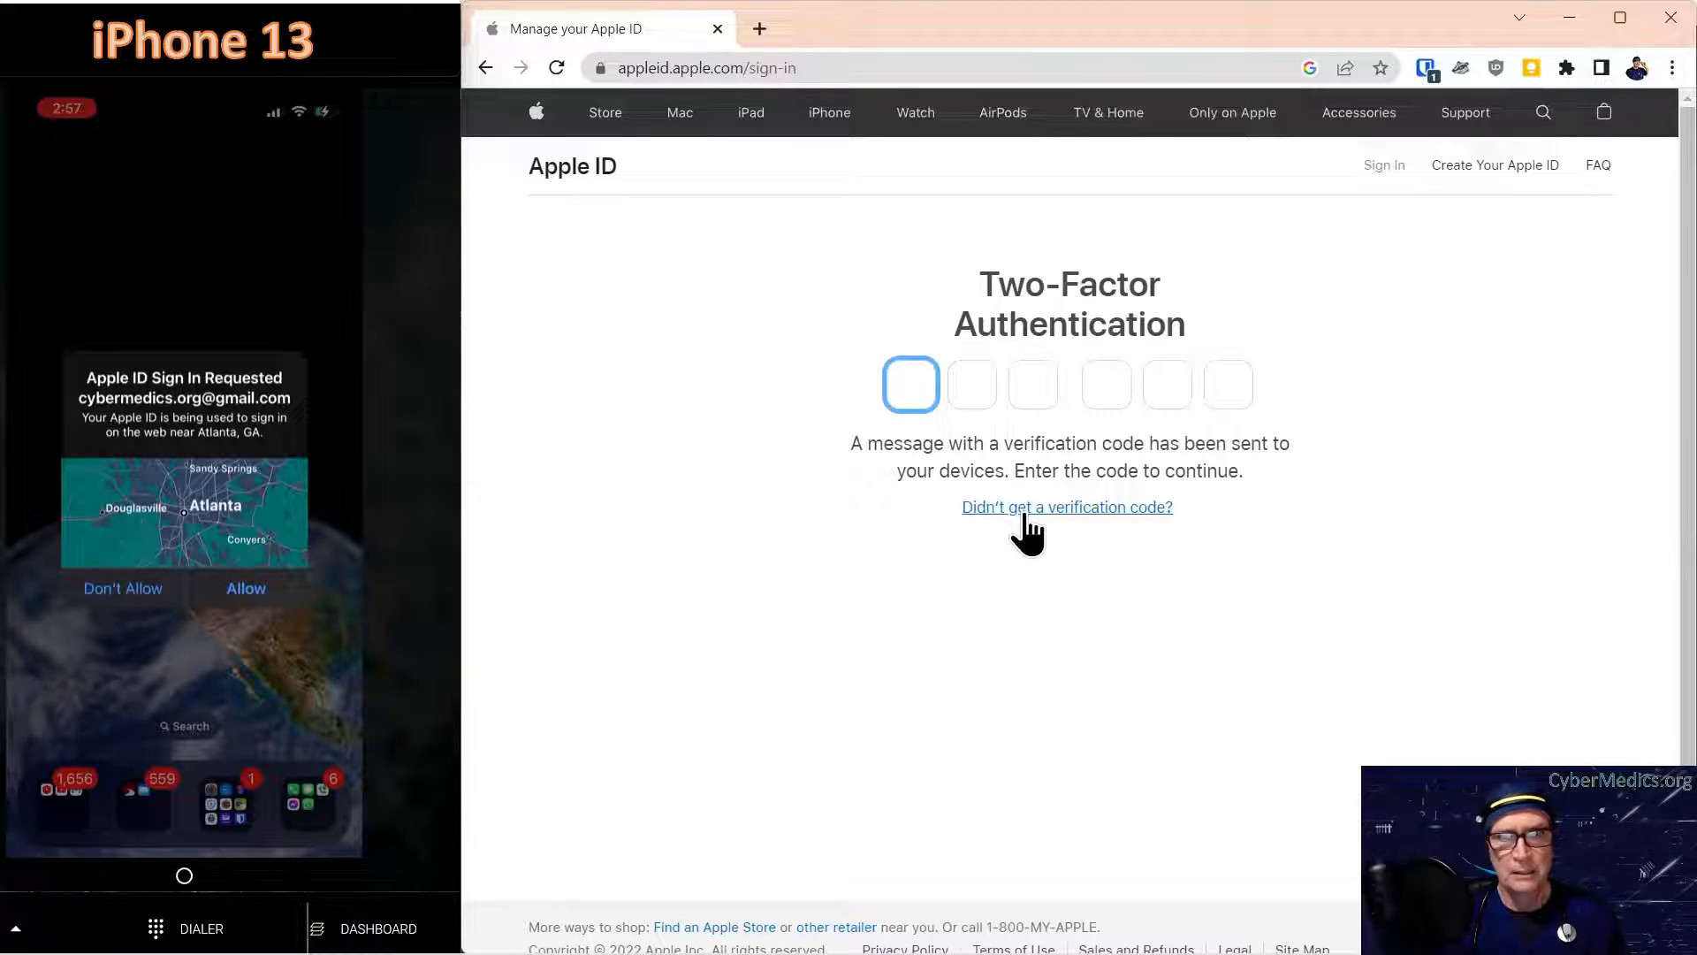
left_click(1067, 507)
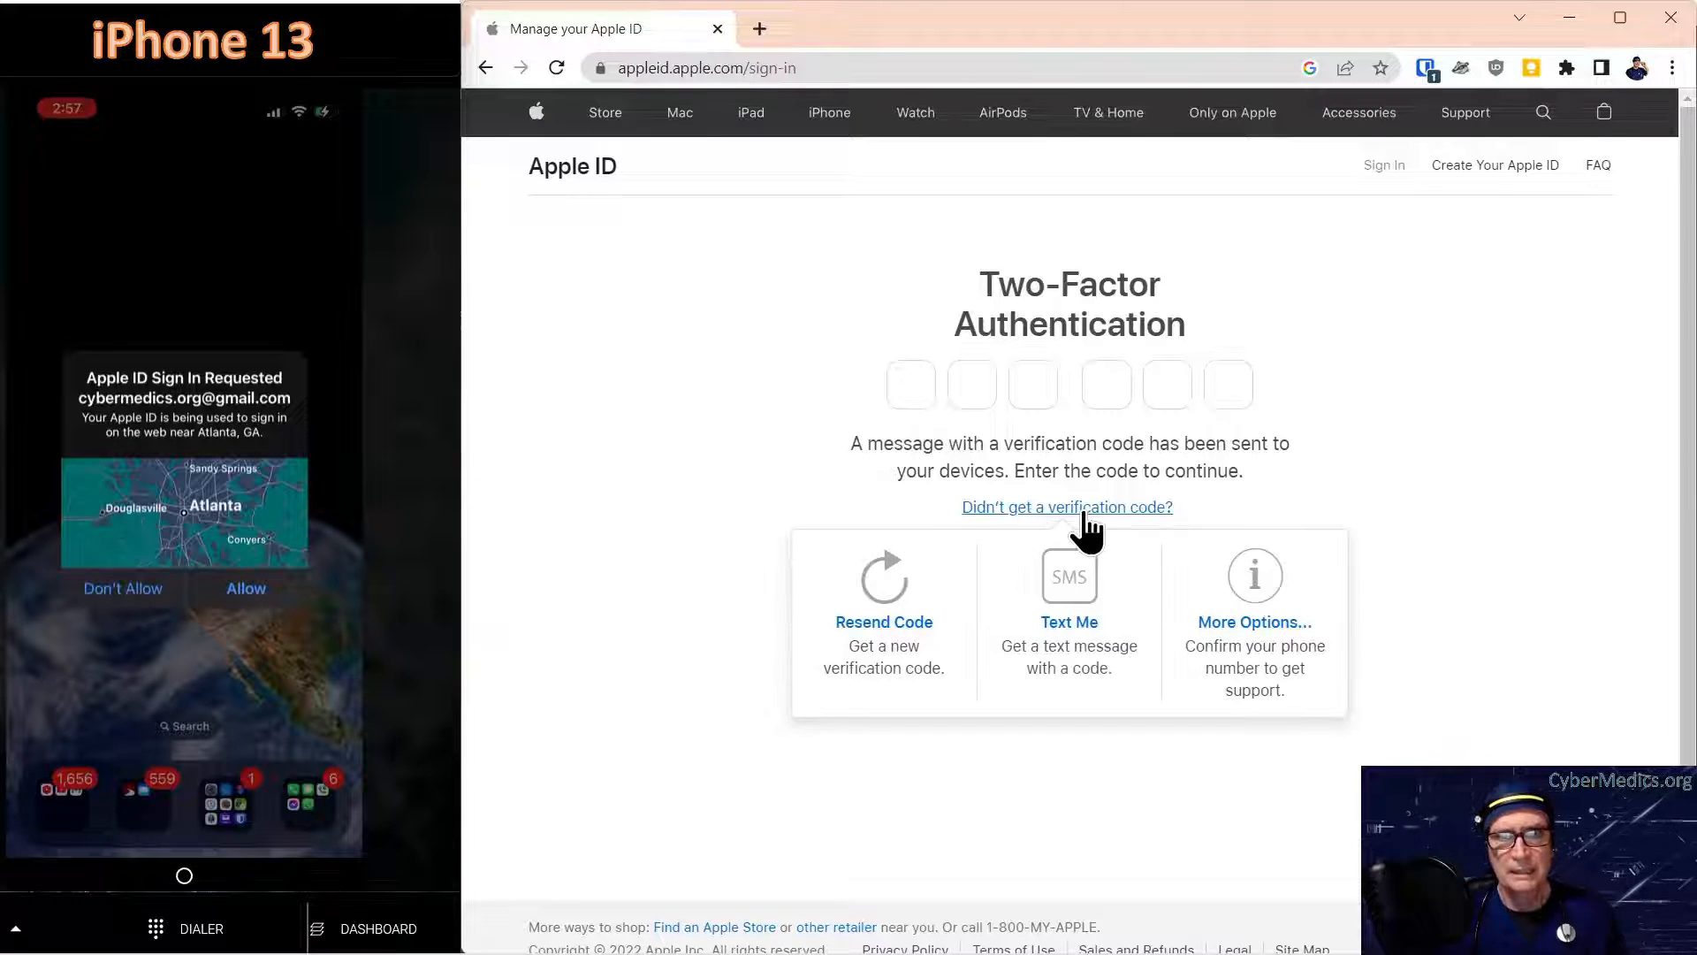
mouse_move(1069, 656)
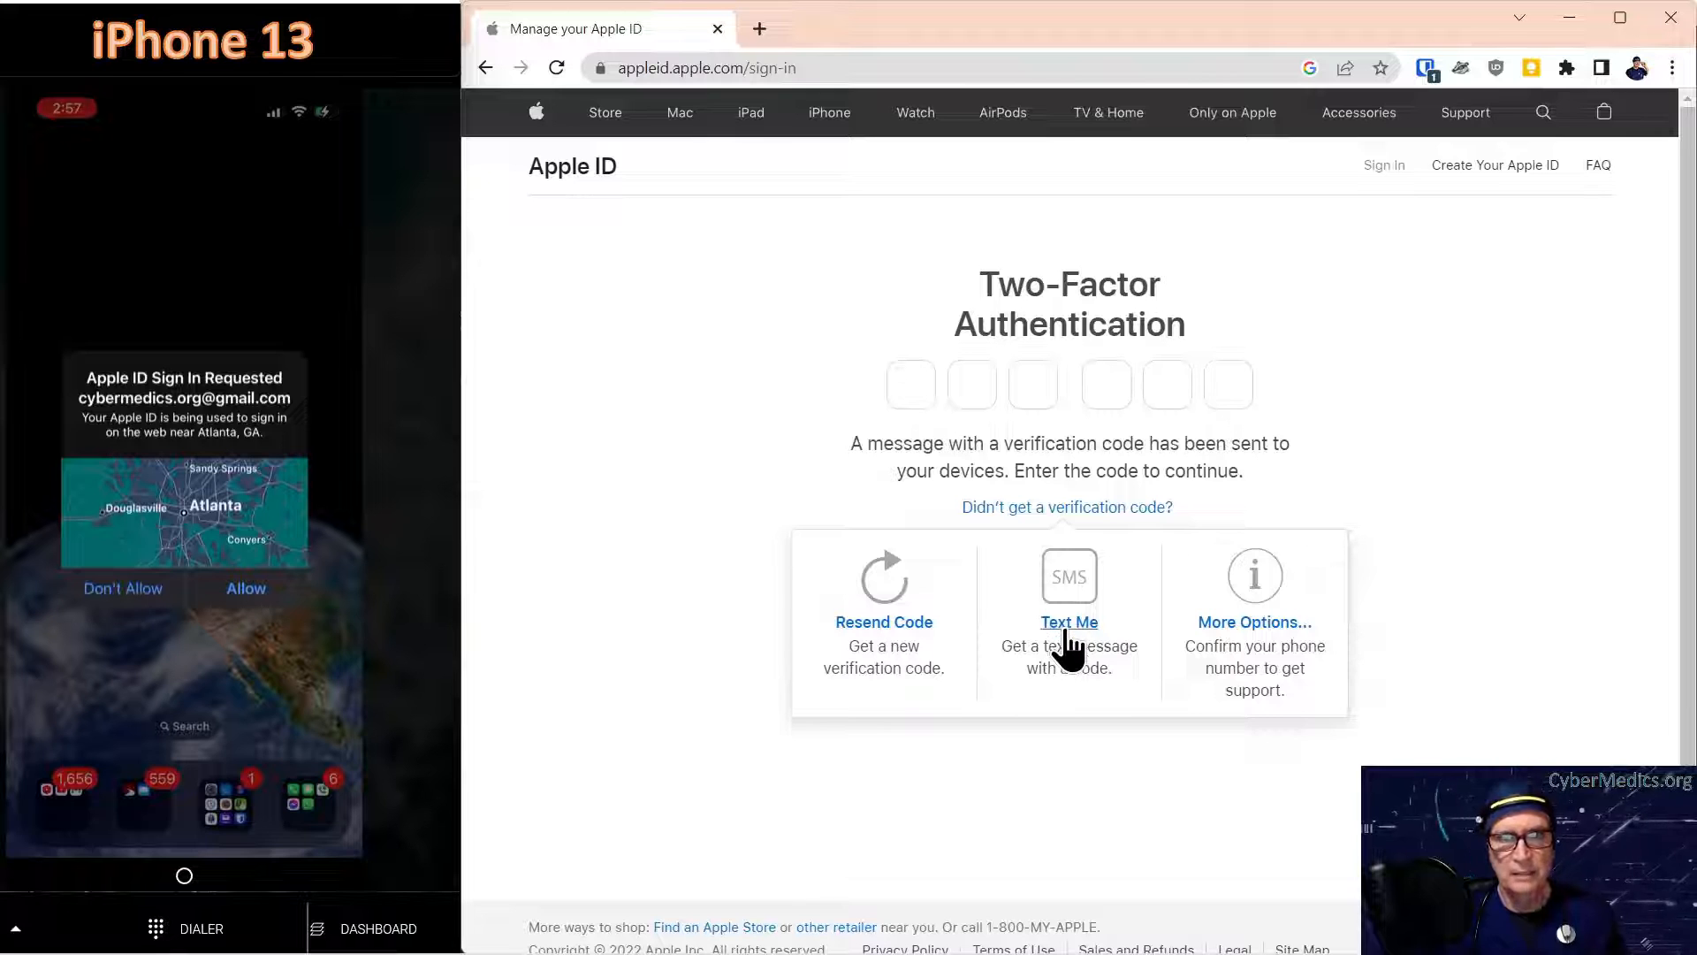
left_click(1069, 621)
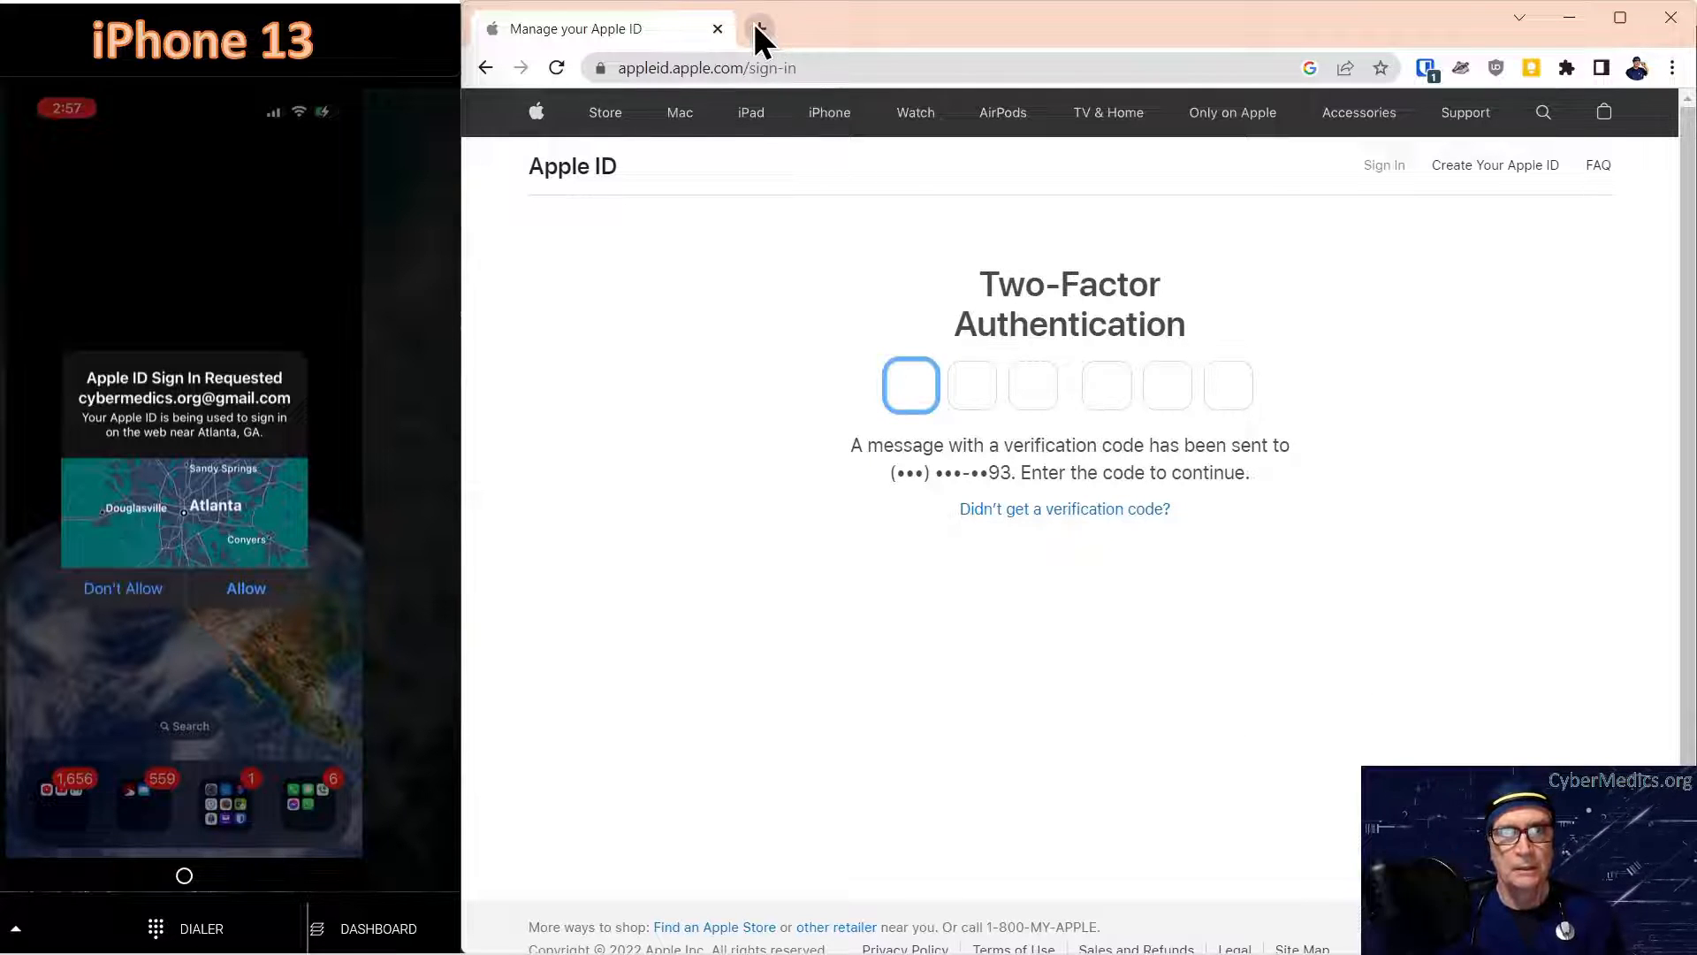
Open Google Voice in a new tab and read the newest Apple ID code from 83356.
left_click(758, 29)
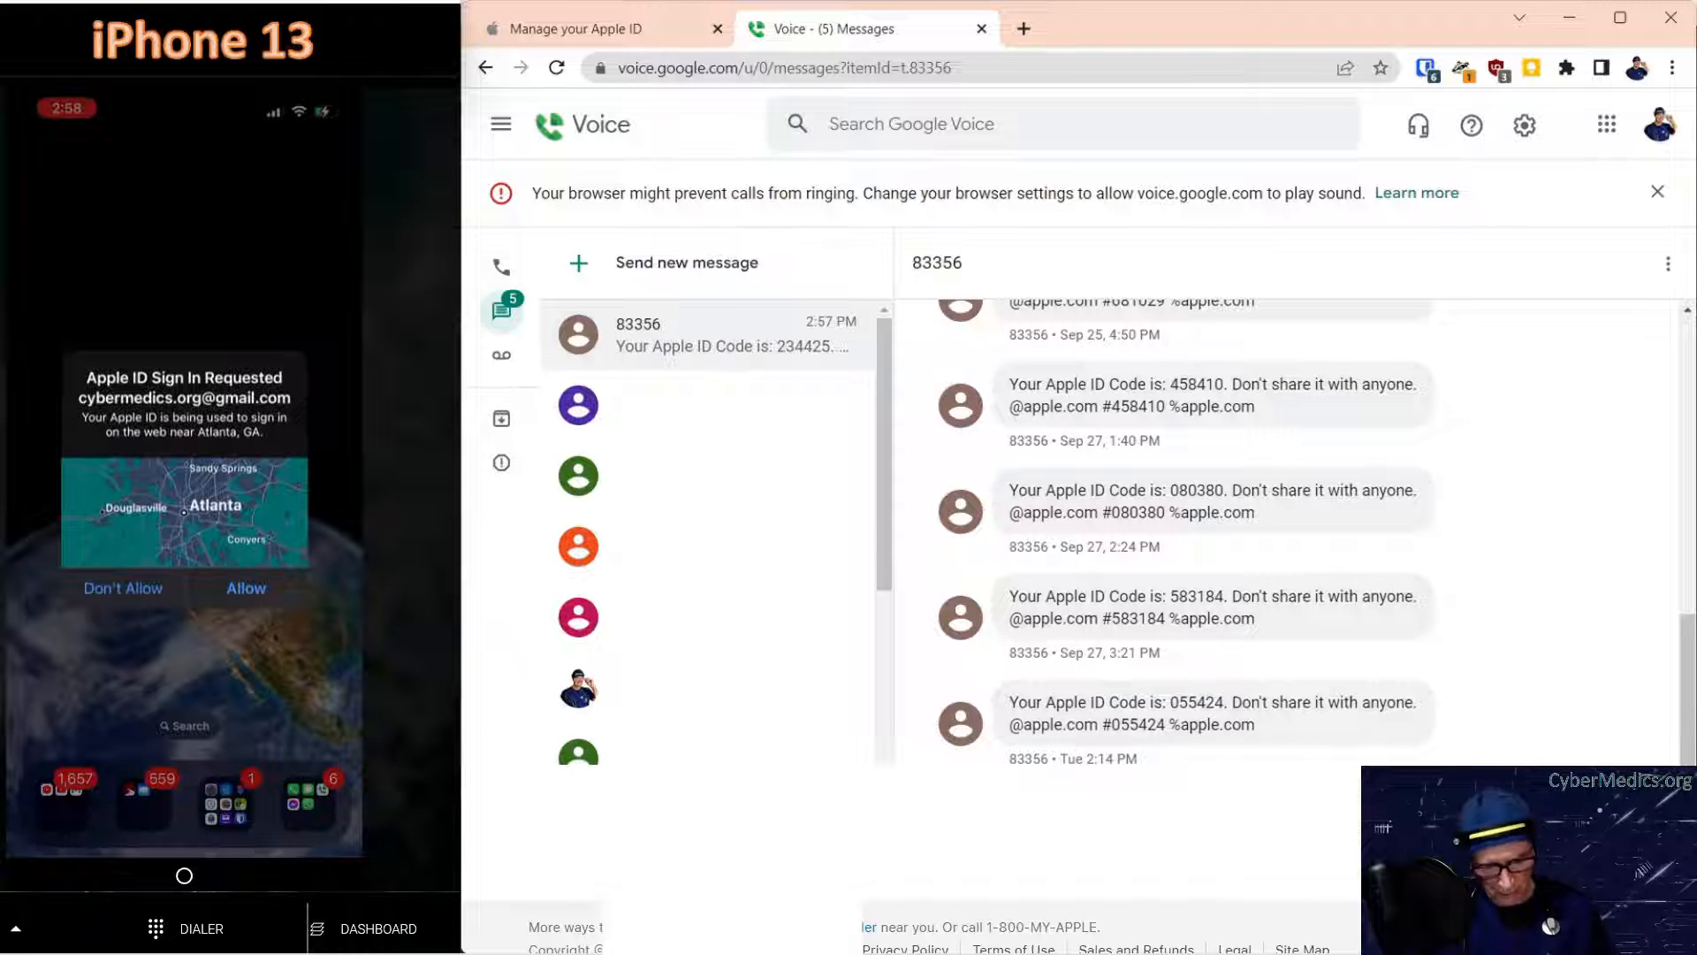
left_click(572, 28)
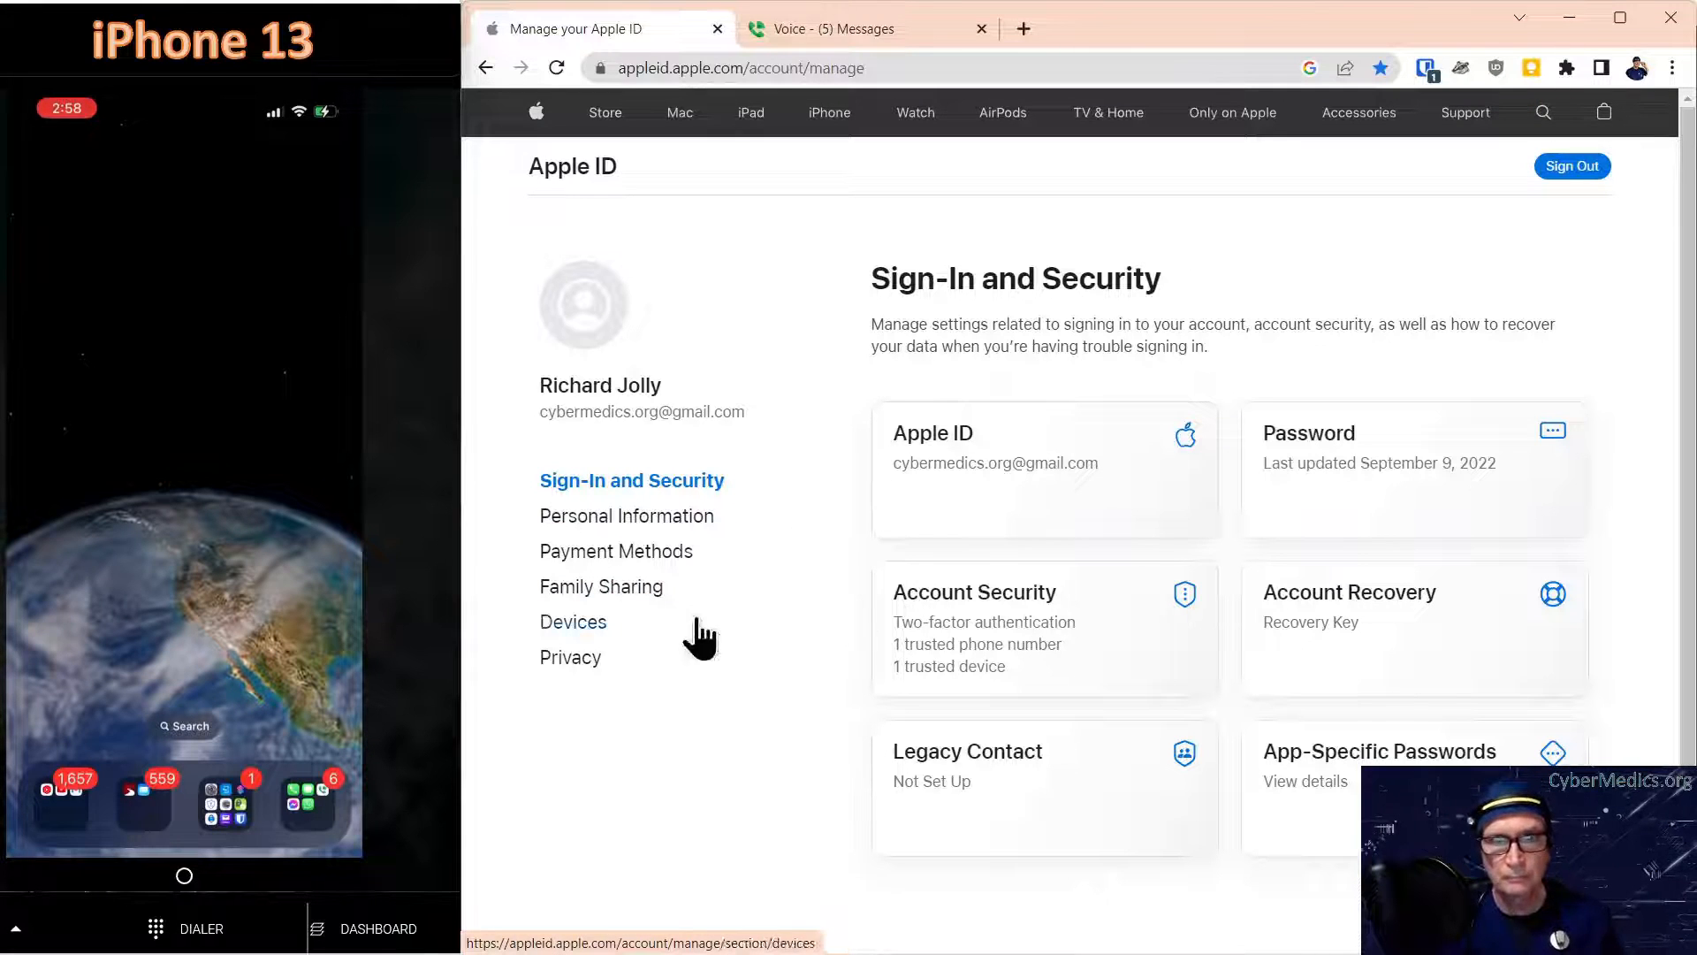
mouse_move(933, 417)
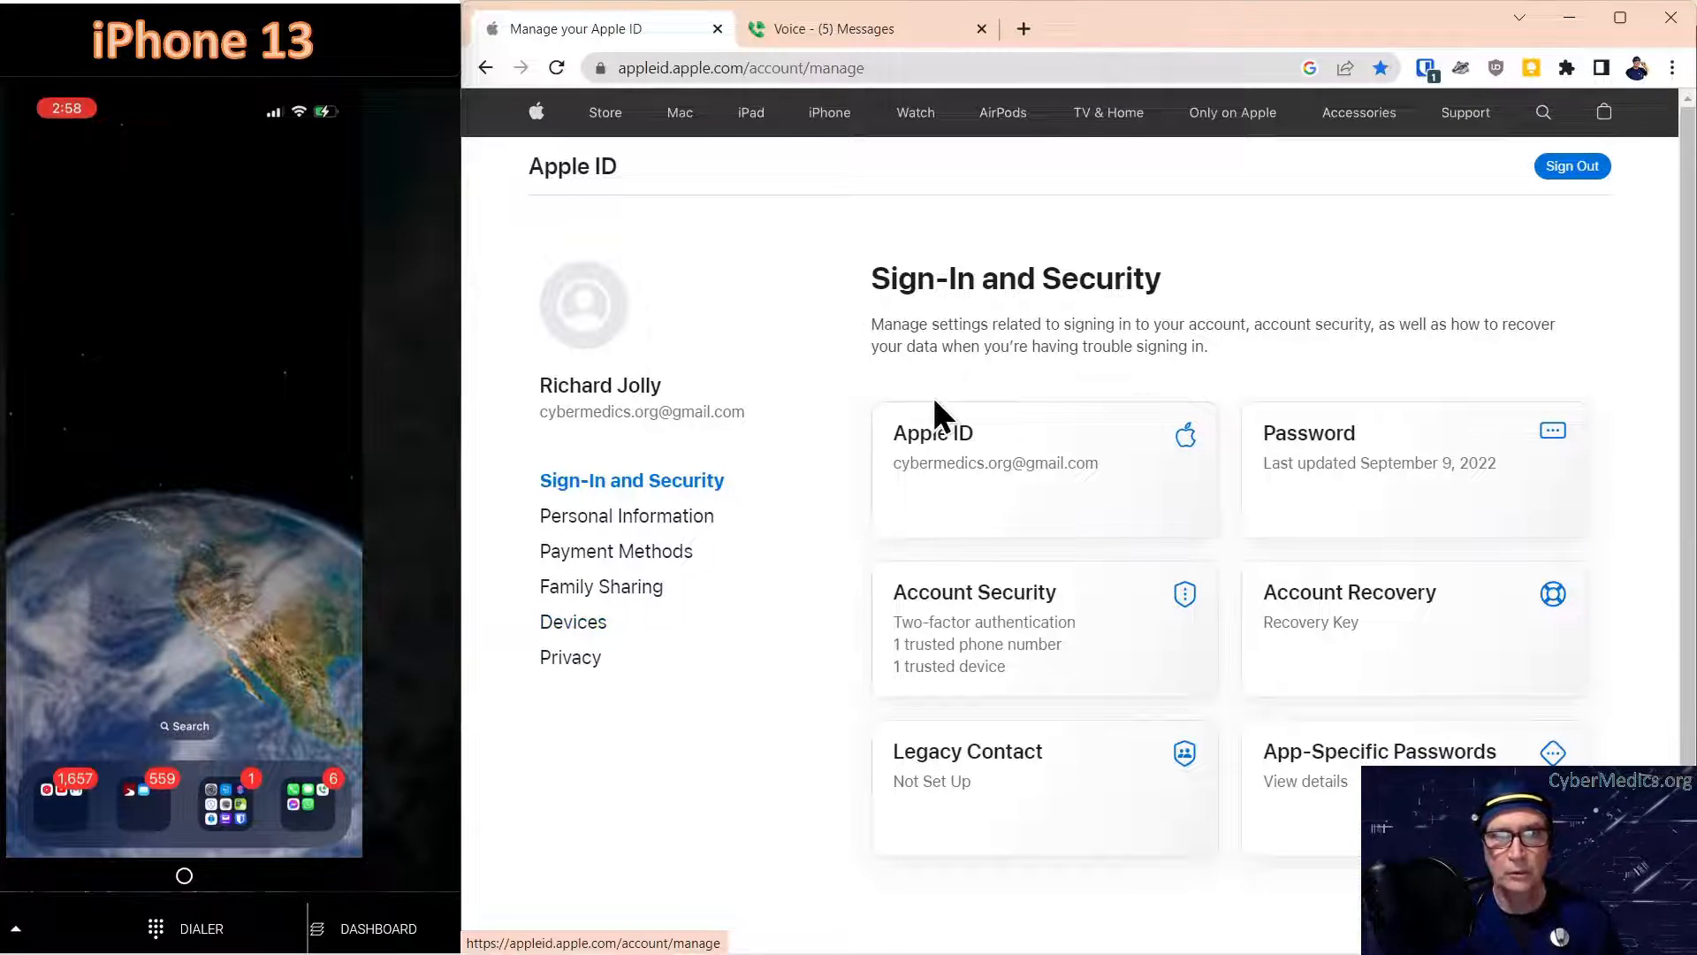
mouse_move(1001, 614)
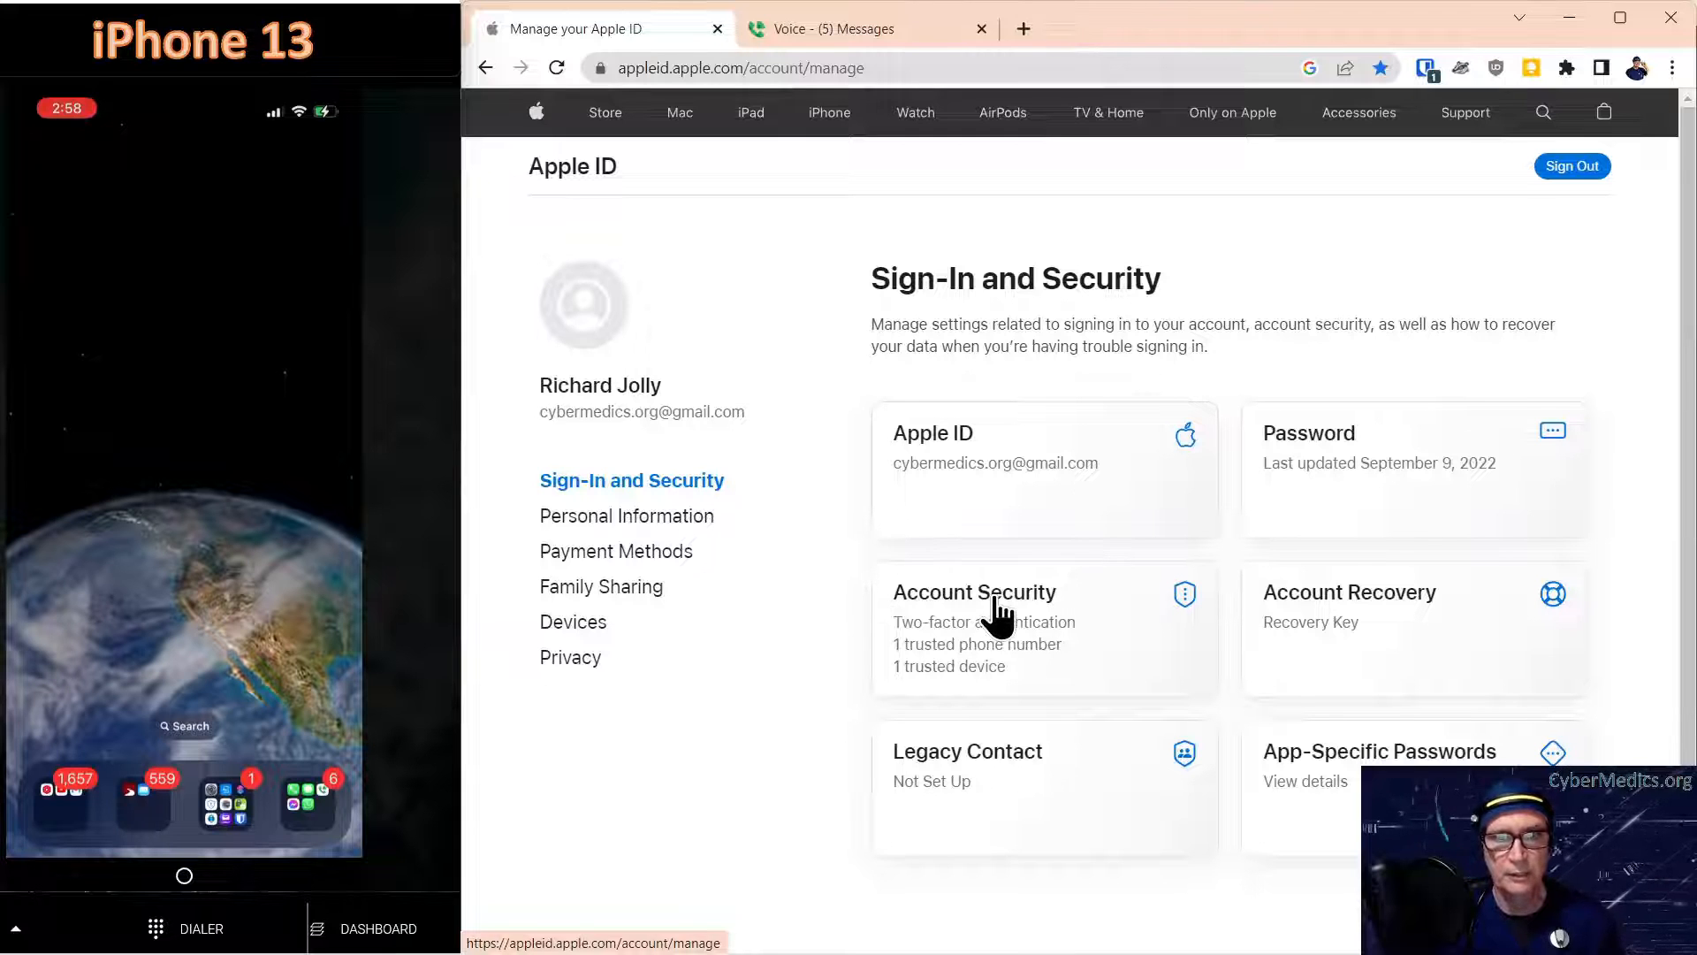
left_click(999, 618)
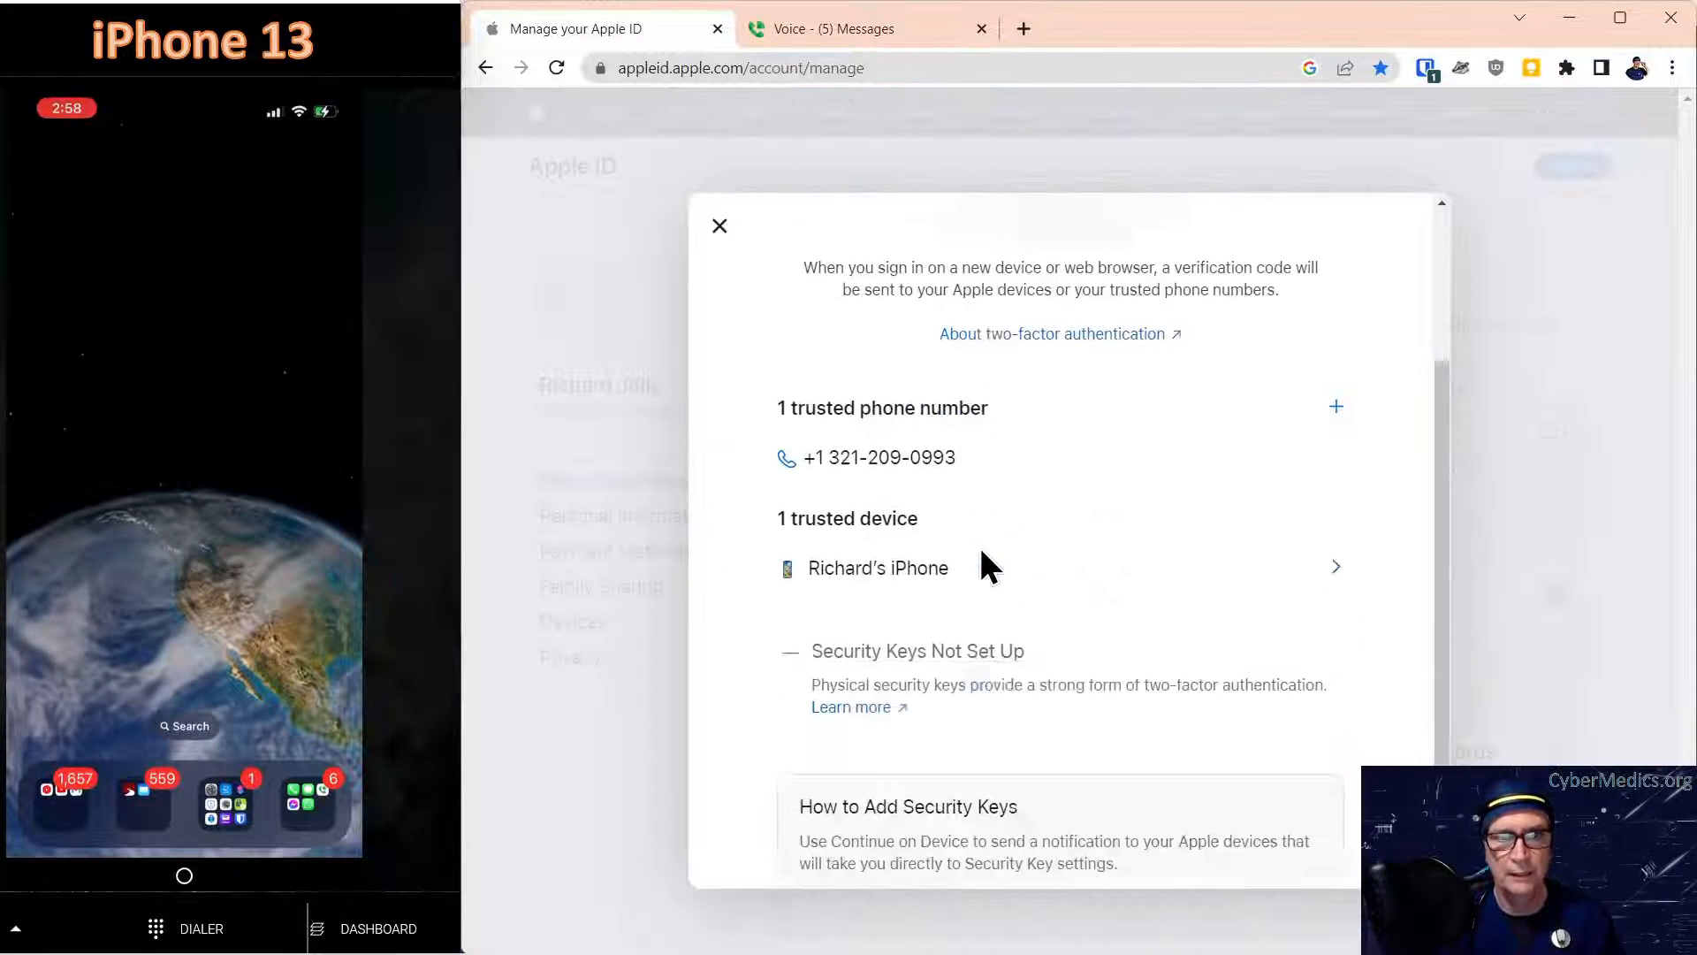
scroll("down", 3)
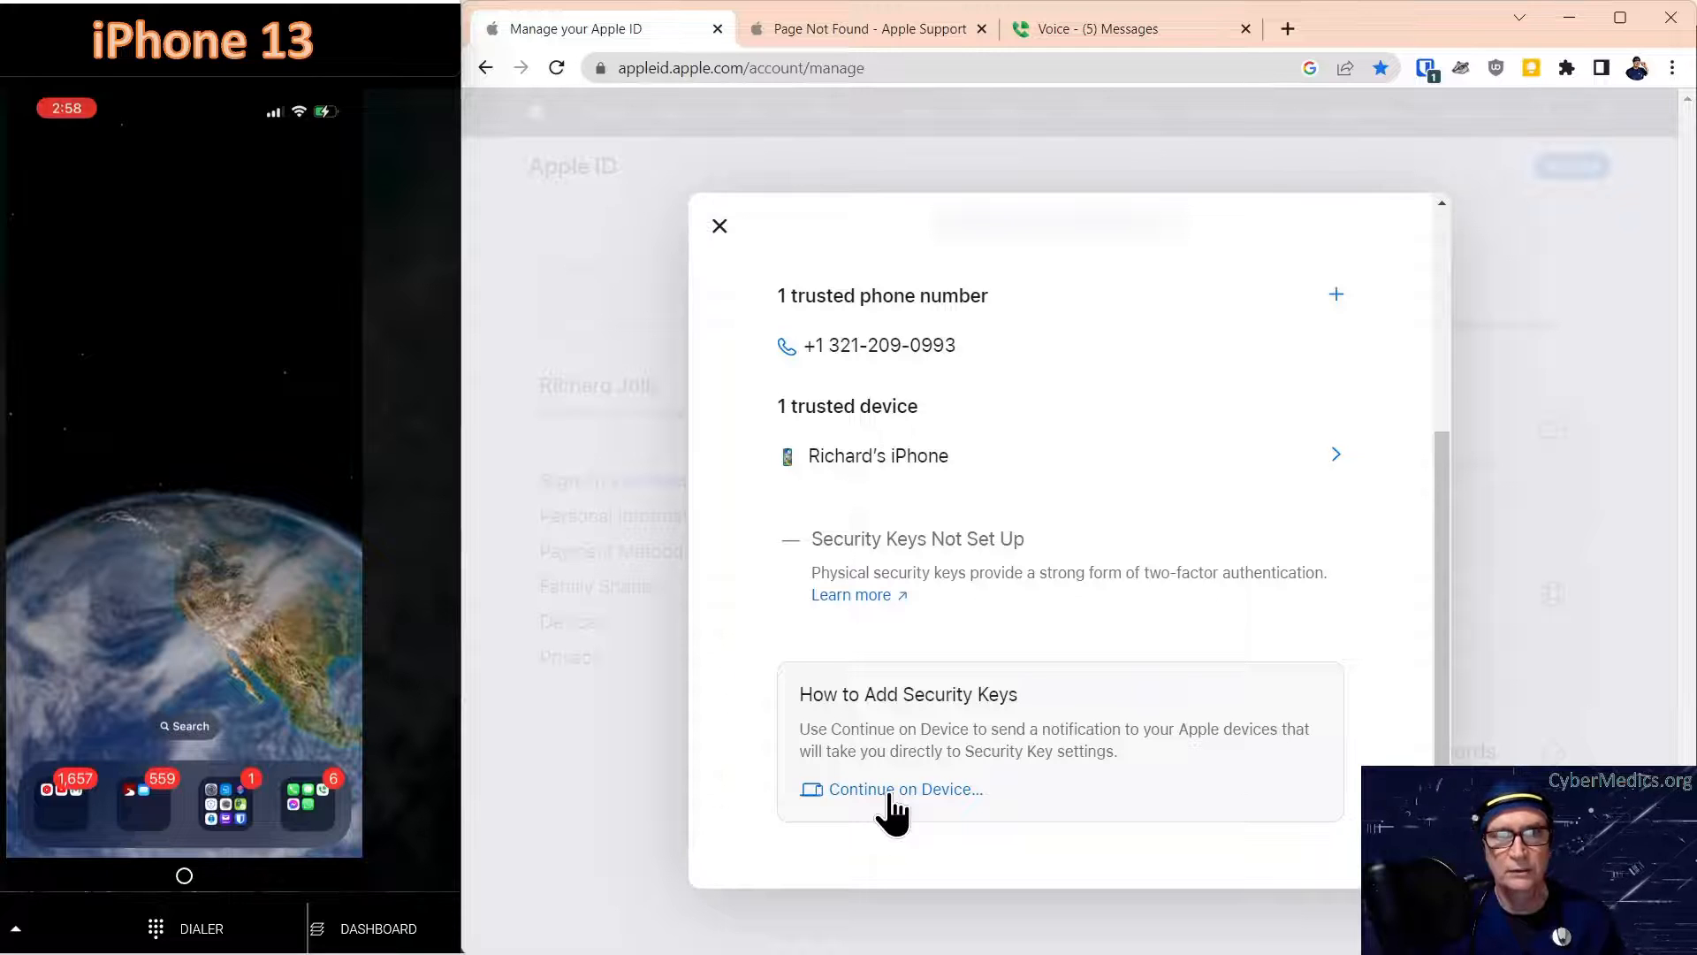
left_click(719, 226)
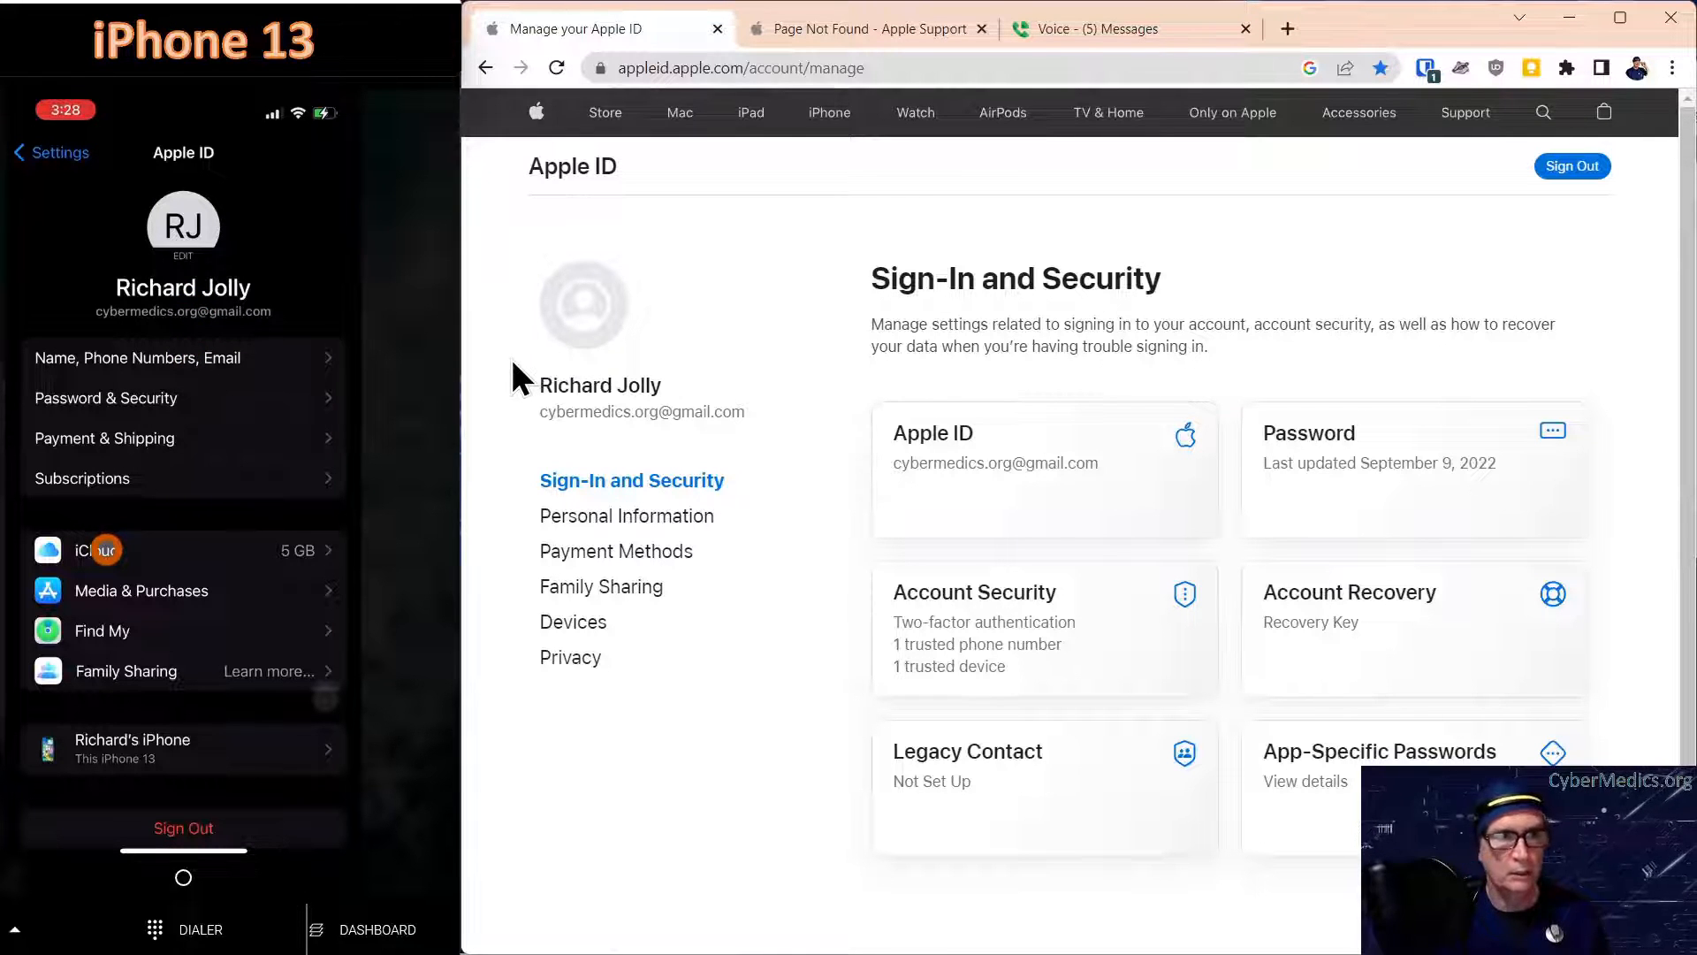
Go from iCloud settings down to the Advanced Data Protection screen.
left_click(103, 550)
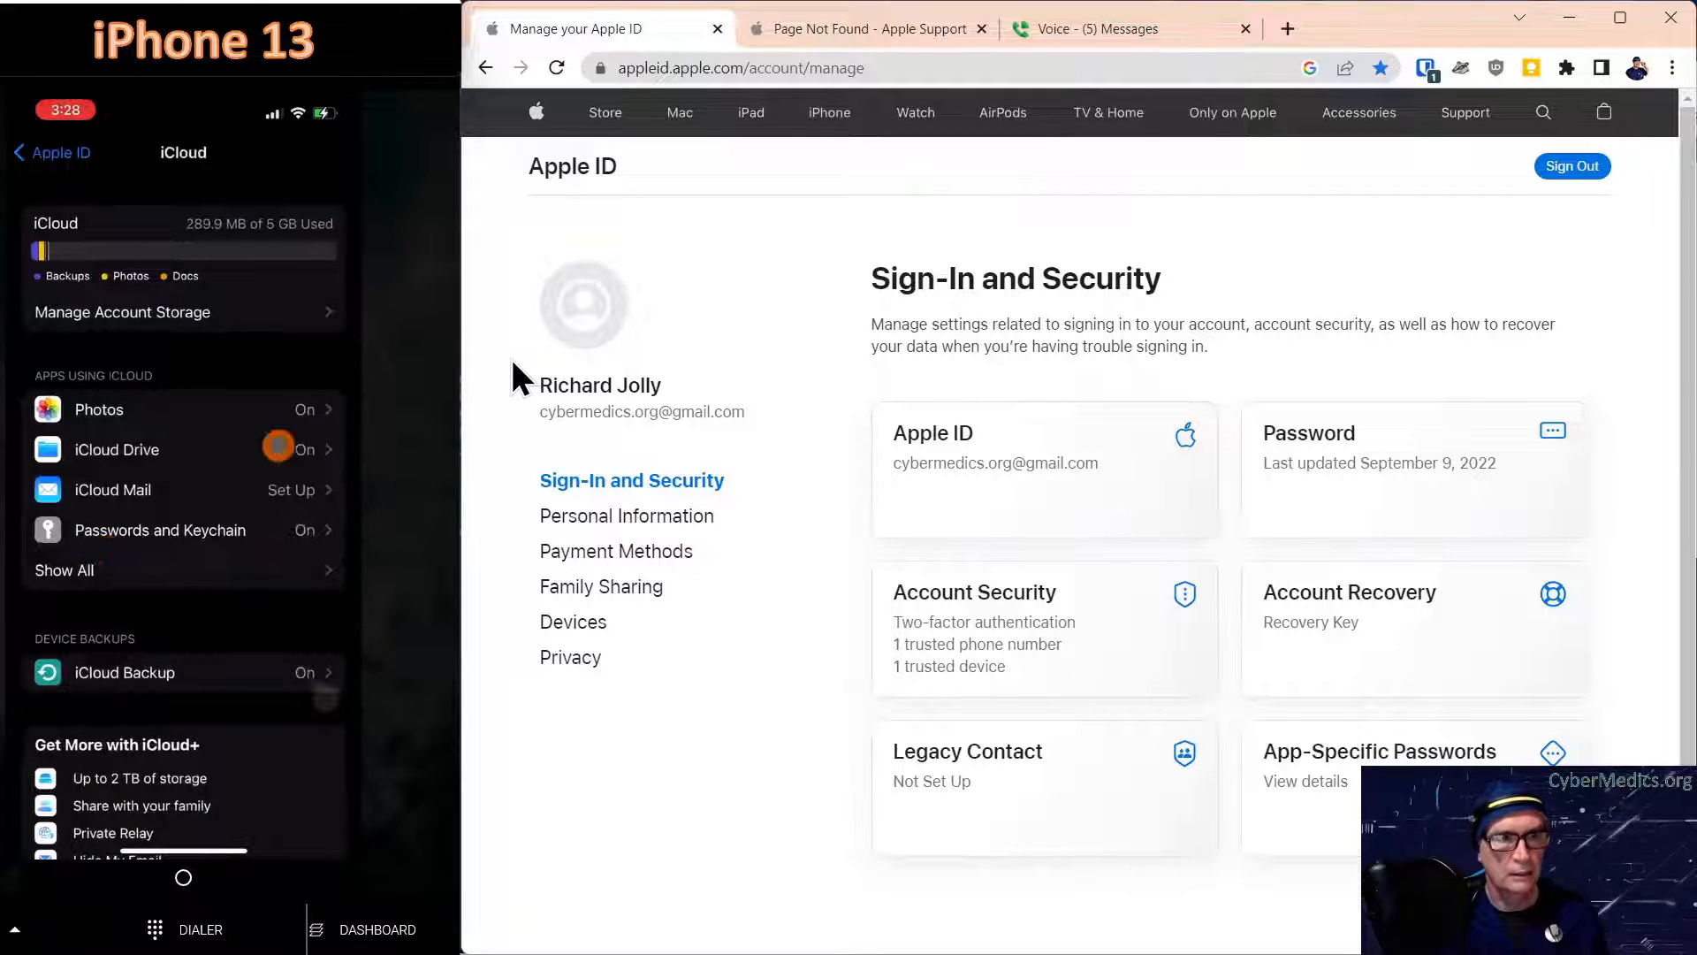
scroll("down", 3)
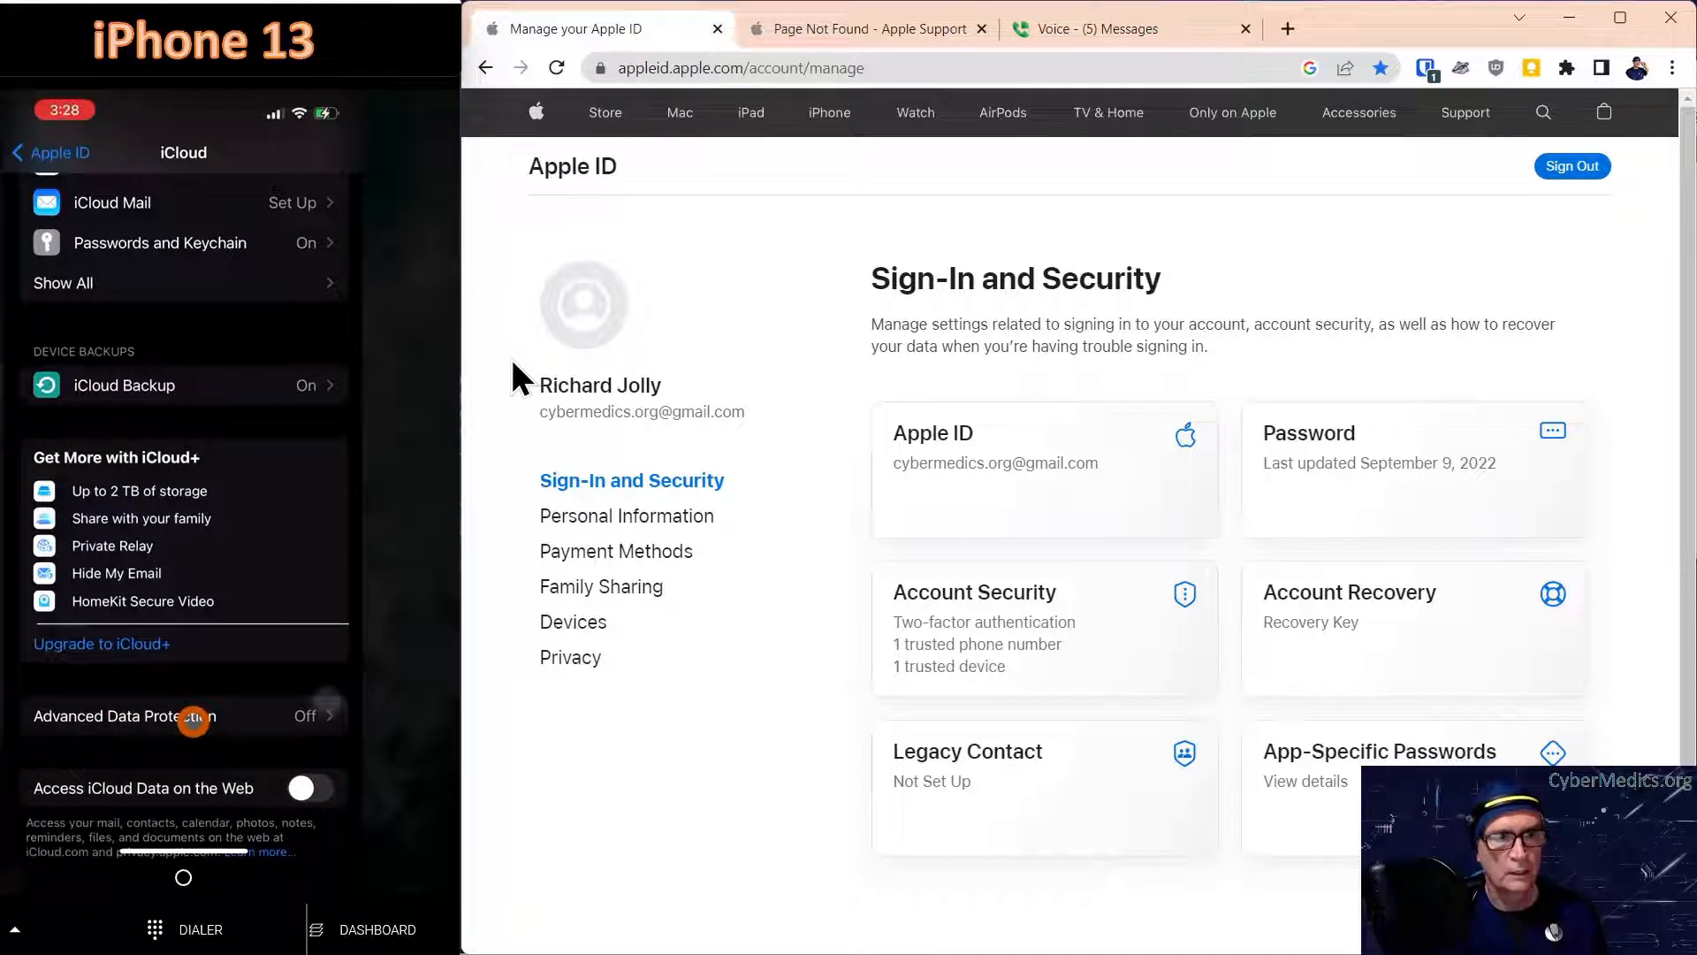
left_click(195, 717)
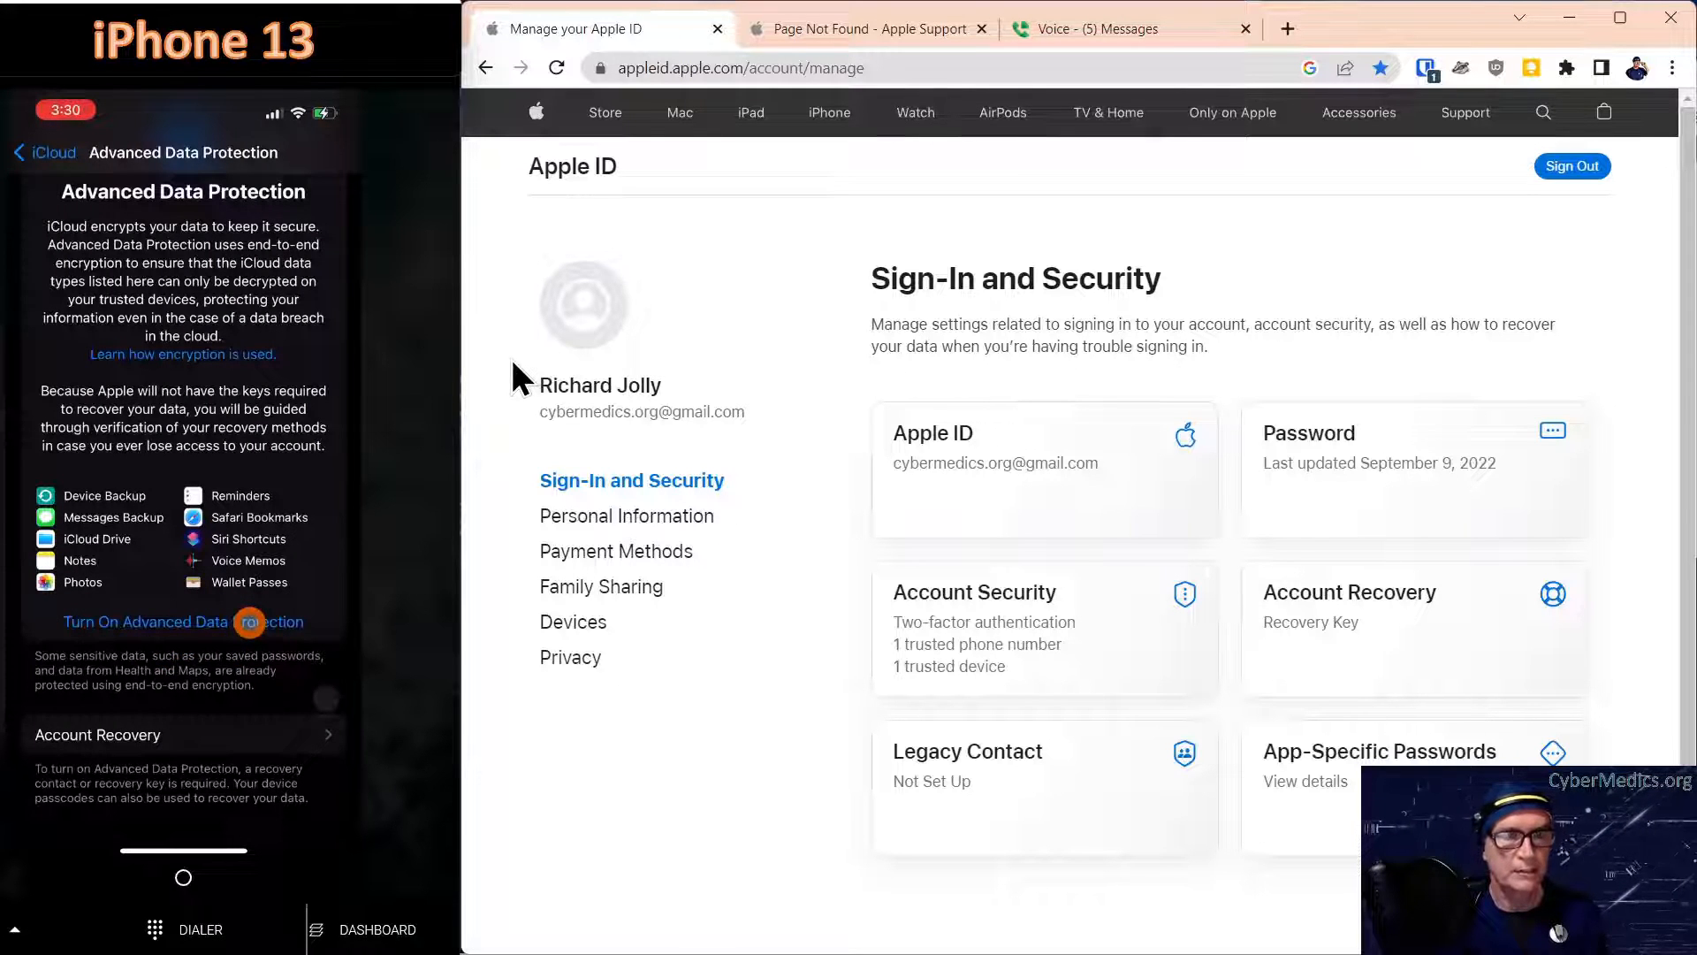
Start enabling Advanced Data Protection and choose to review recovery methods.
left_click(183, 621)
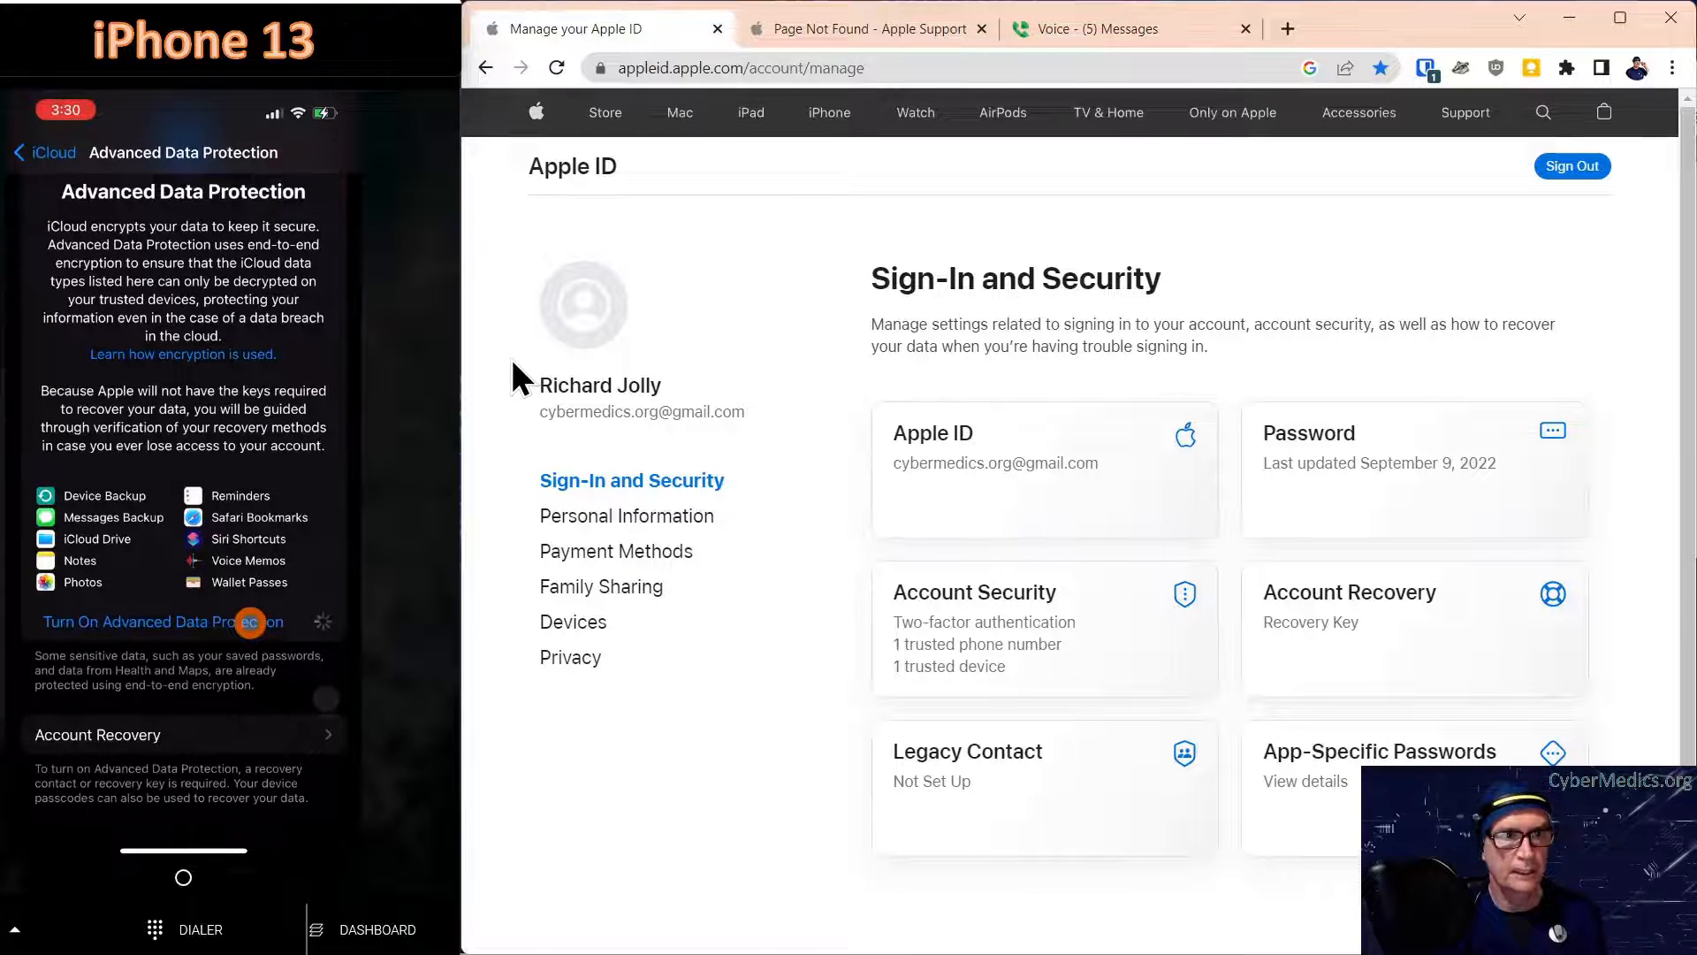
left_click(181, 622)
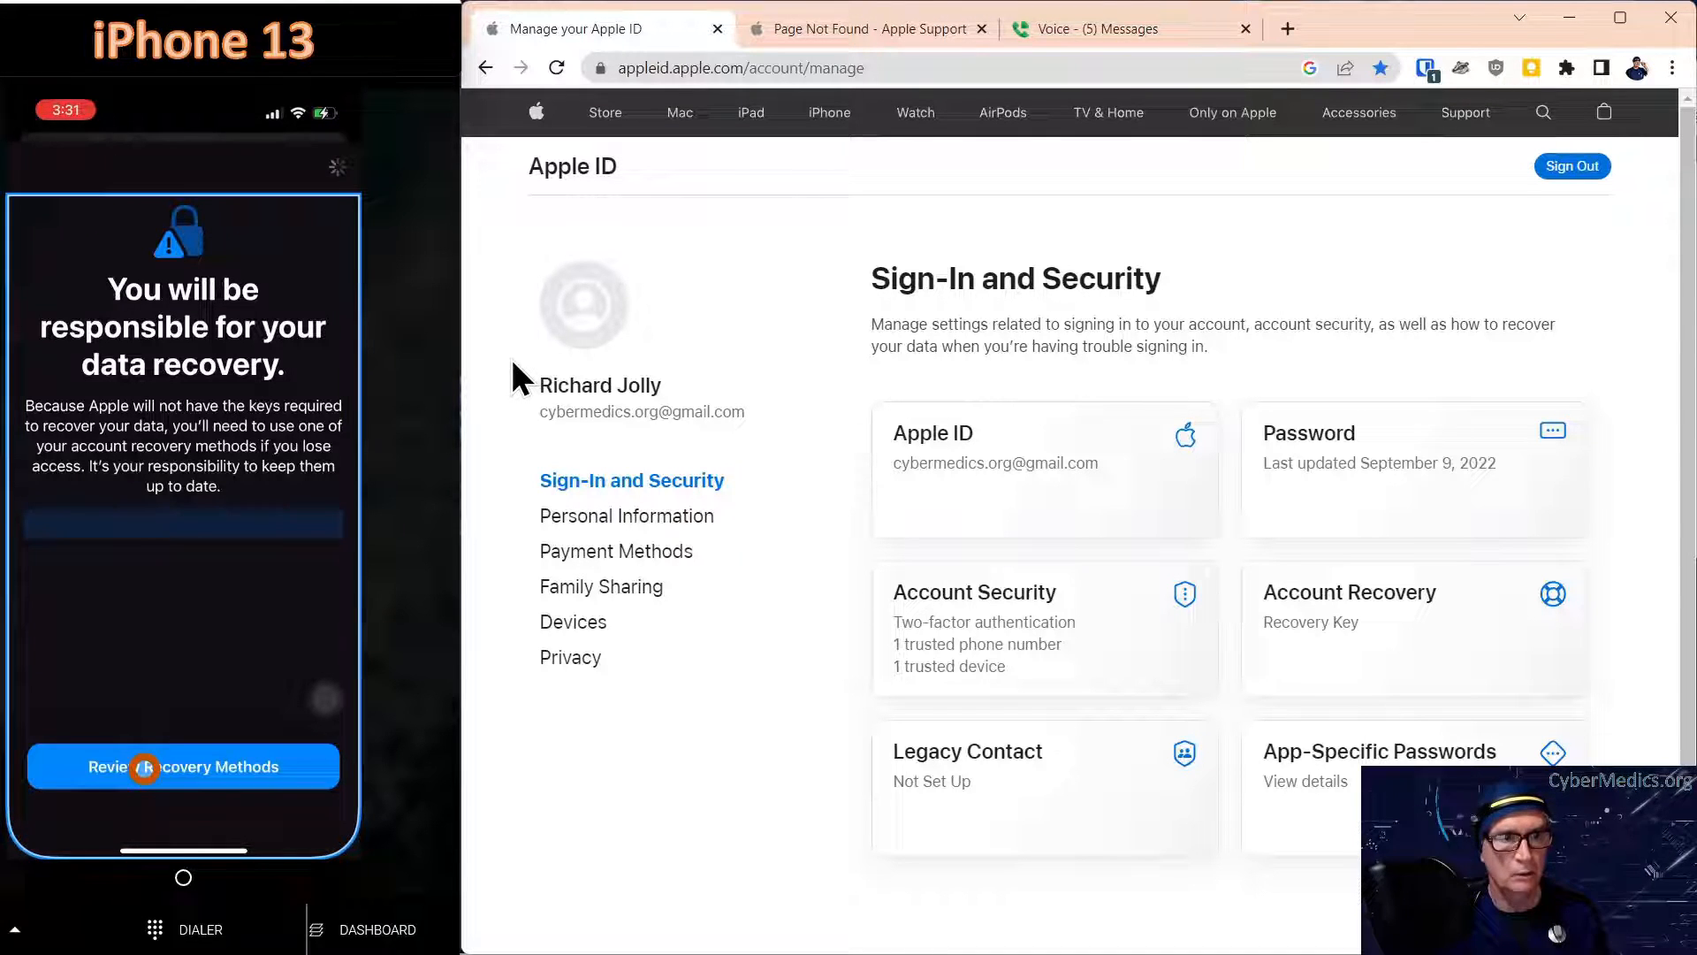
left_click(145, 767)
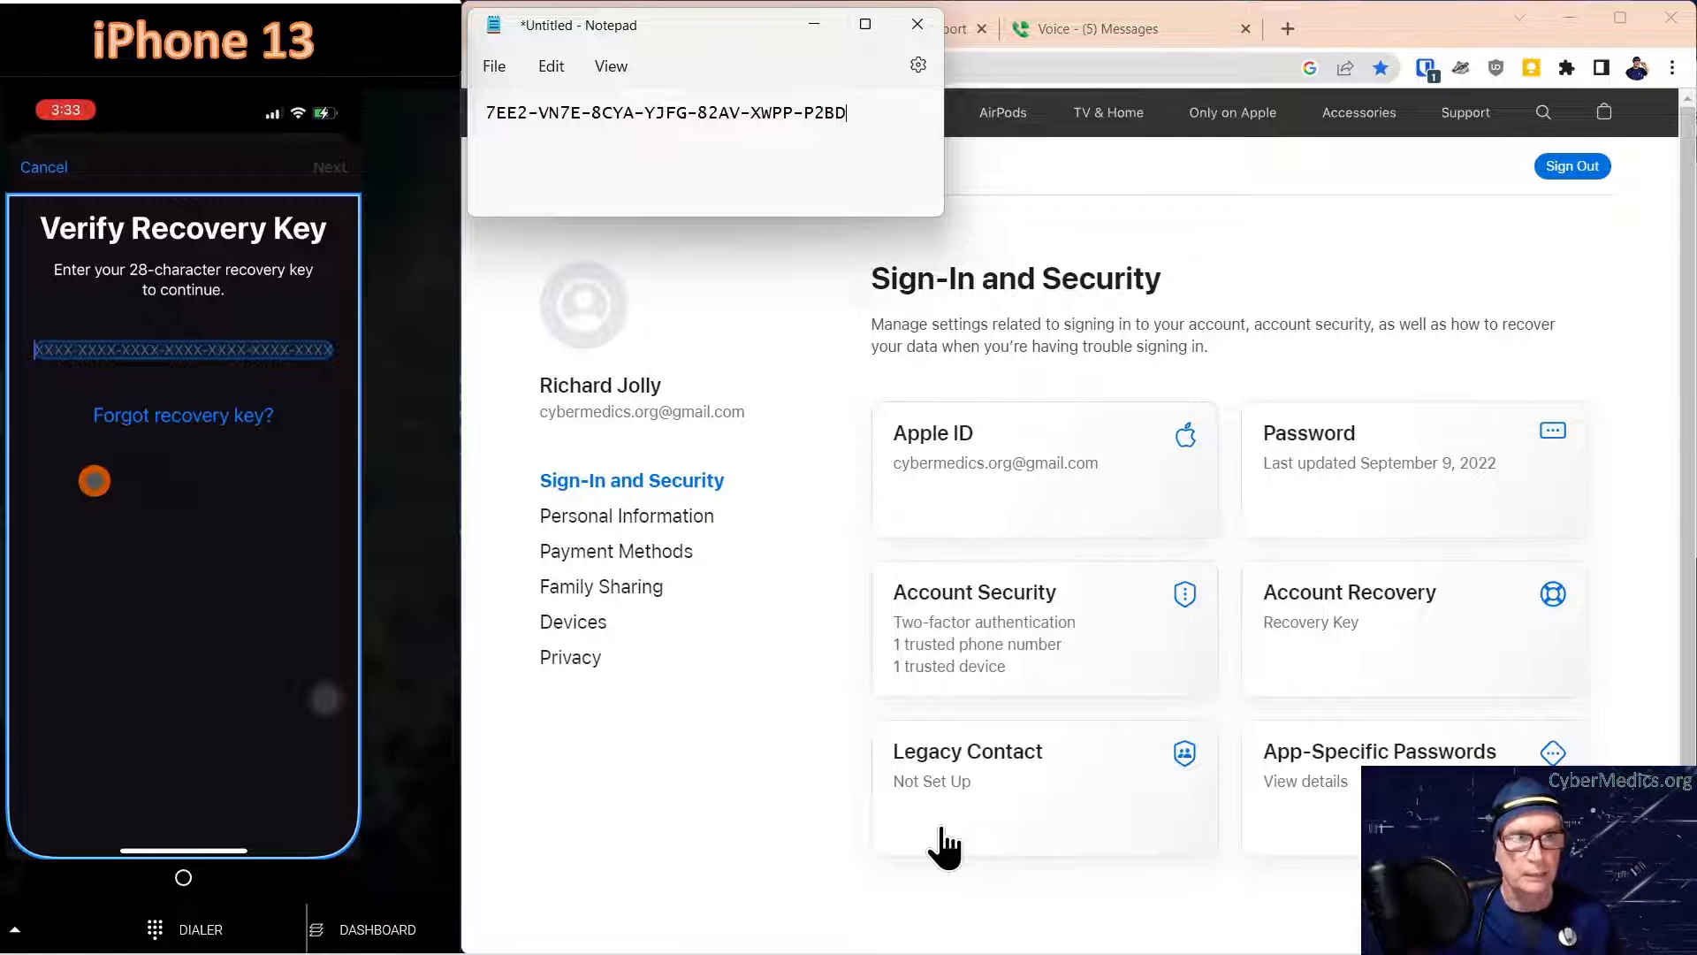
Enter the Notepad recovery key to verify it, then drag the Notepad window aside.
type("7")
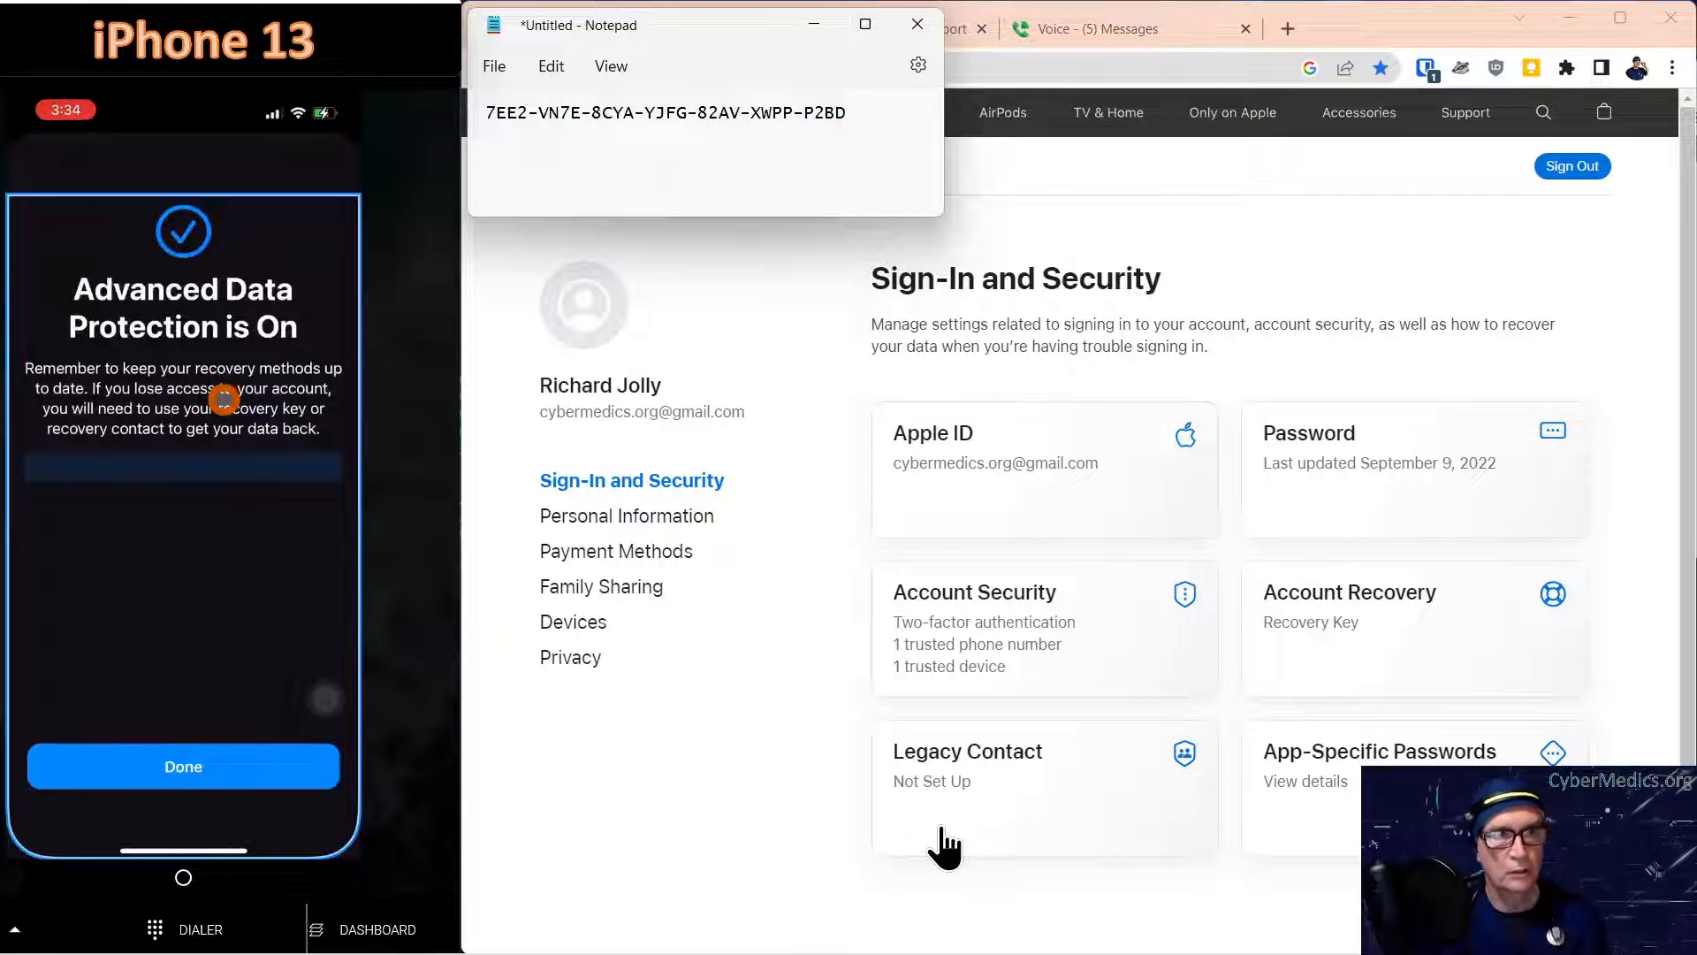
mouse_move(201, 385)
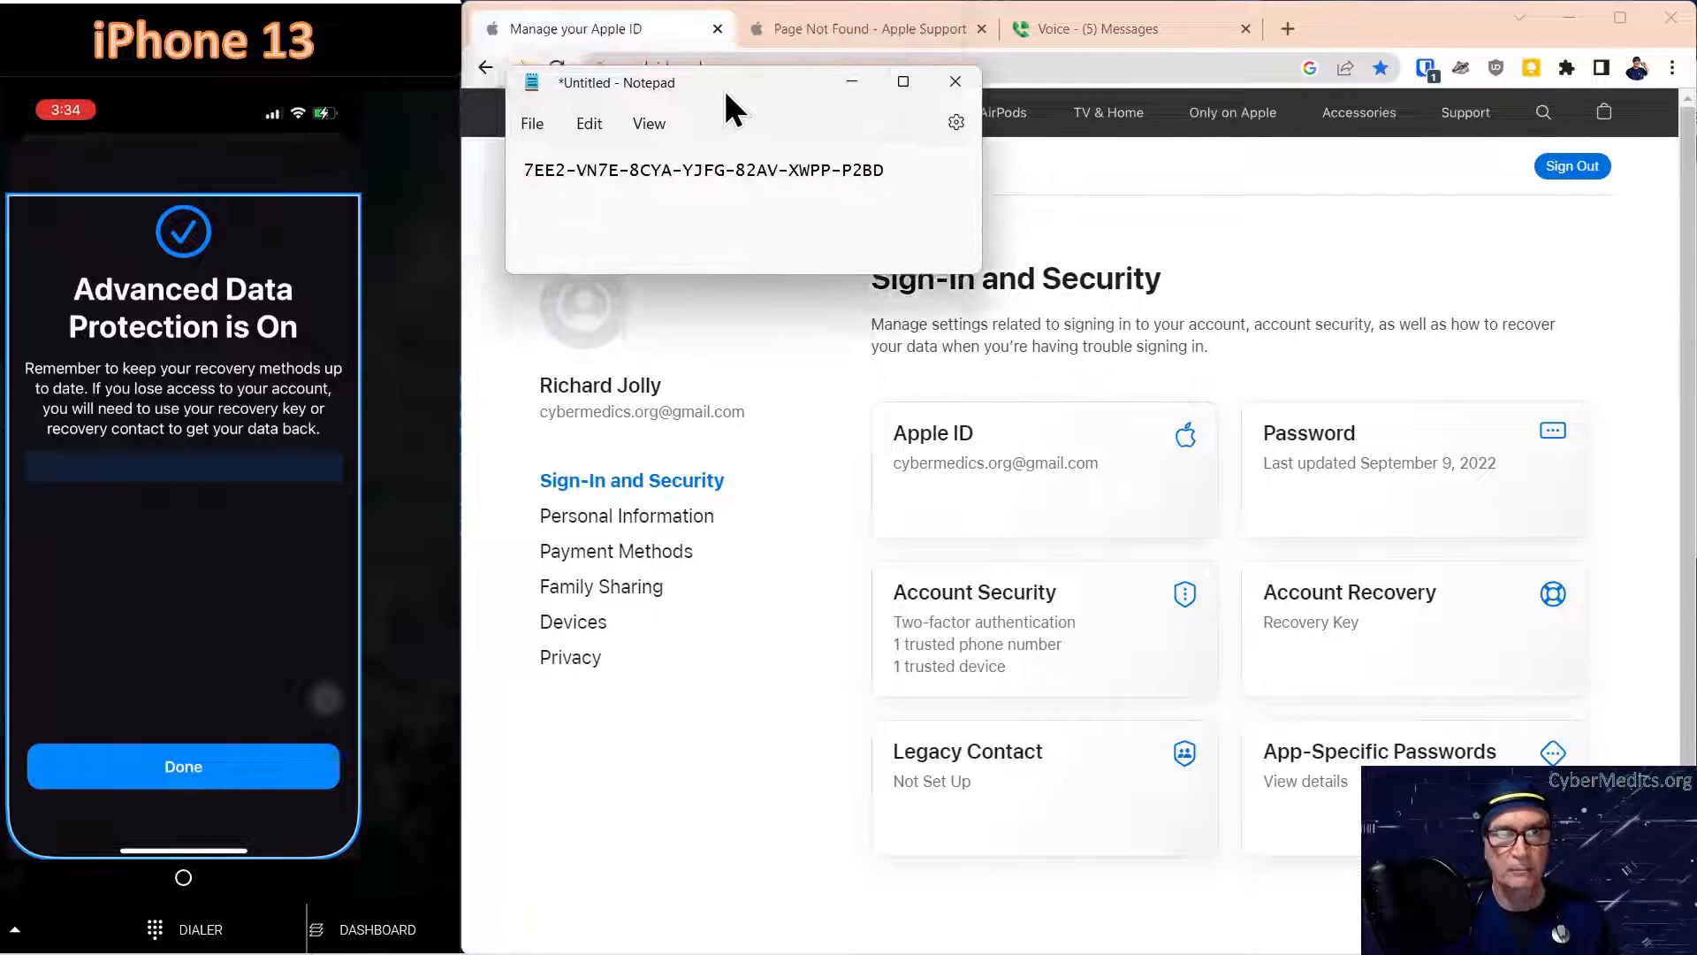
left_click_drag(728, 106, 742, 185)
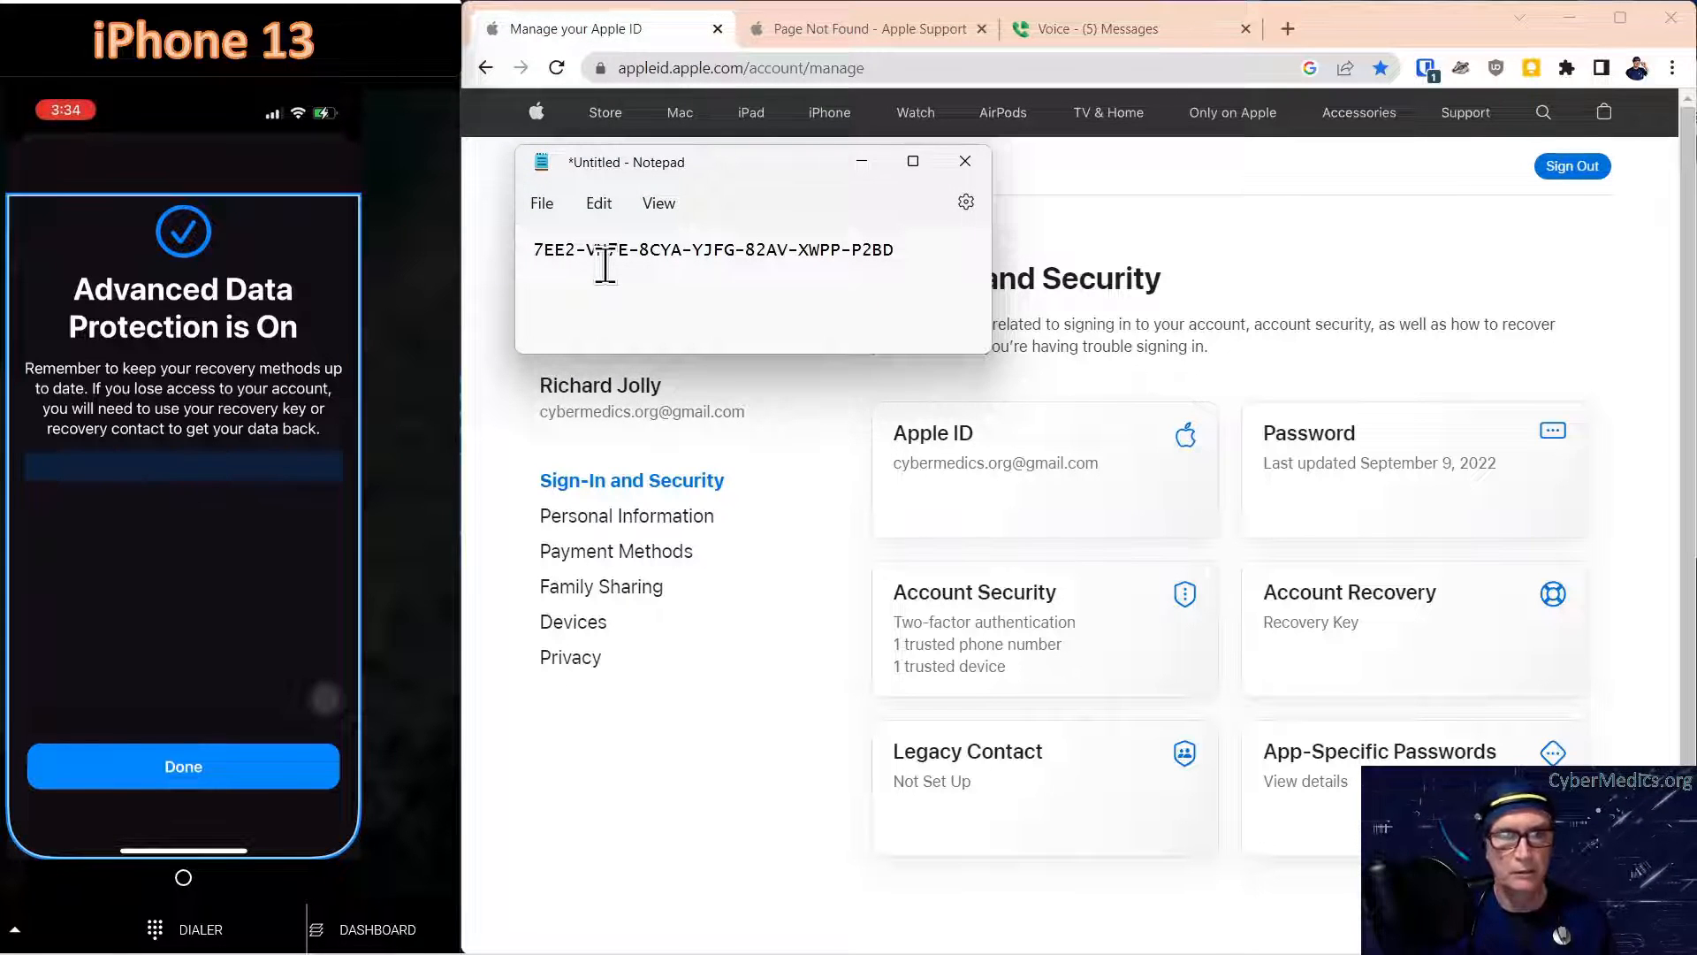